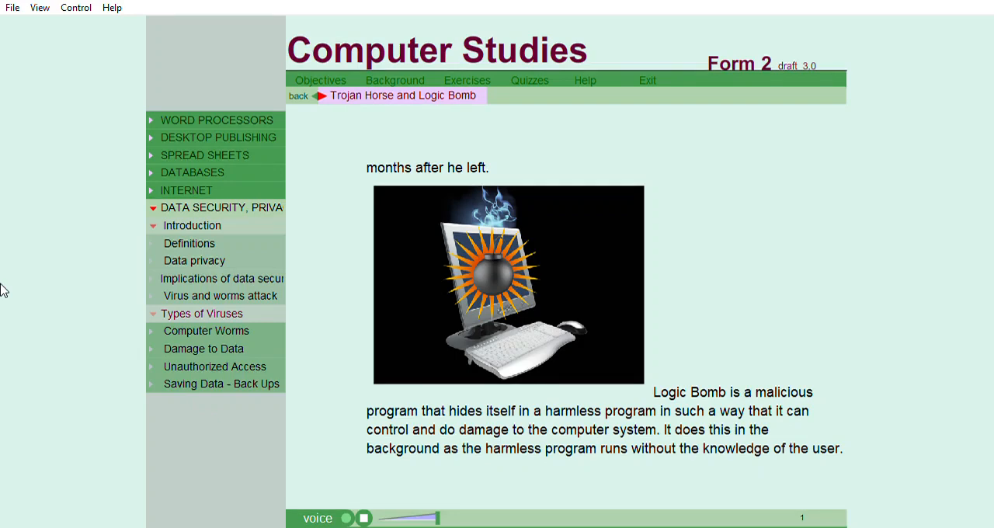
Switch from the Logic Bomb page to the Computer Worms lesson with its firewall diagram.
click(206, 330)
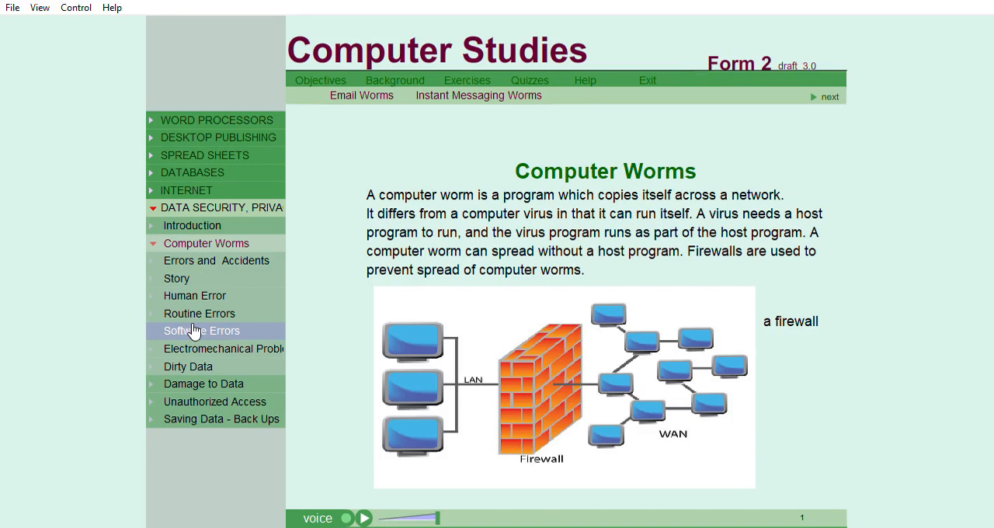
mouse_move(243, 206)
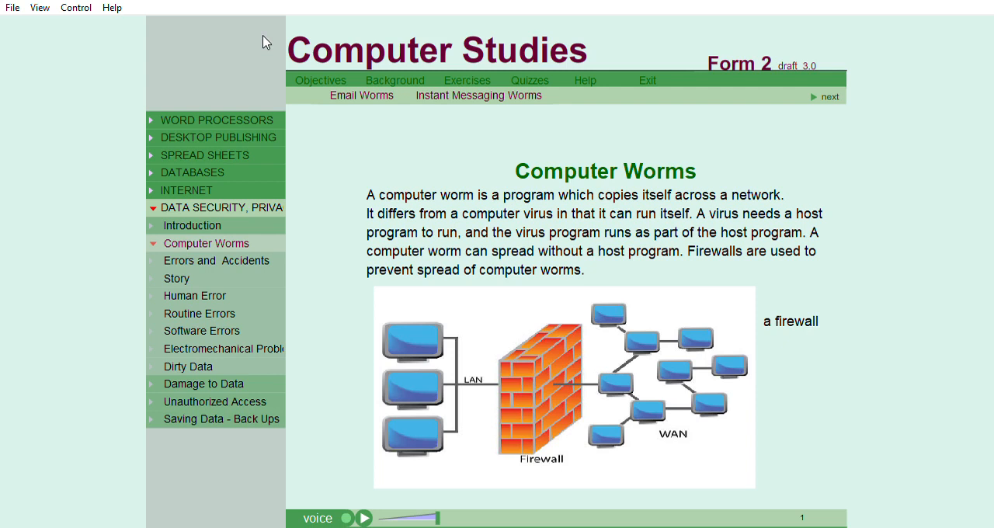
mouse_move(209, 10)
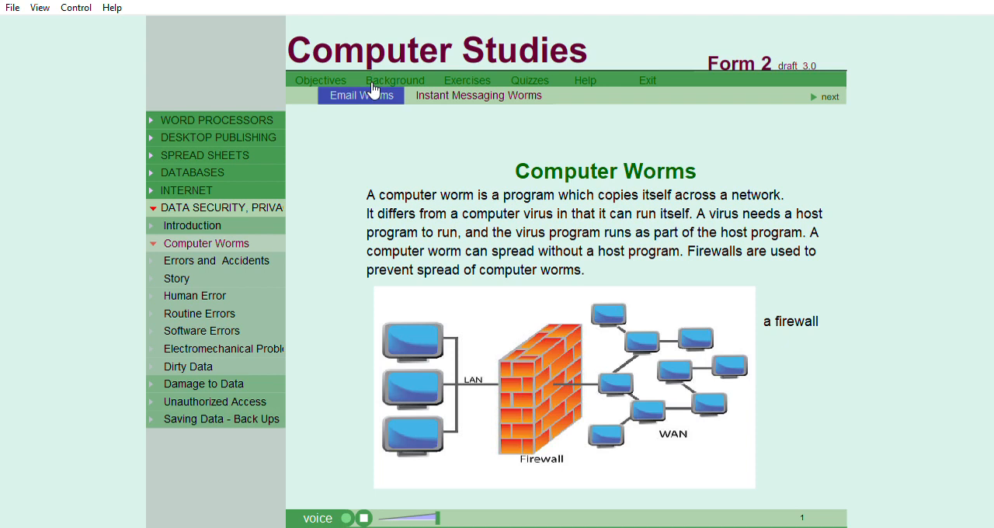
View the Email Worms page, then move on to Instant Messaging Worms.
click(360, 95)
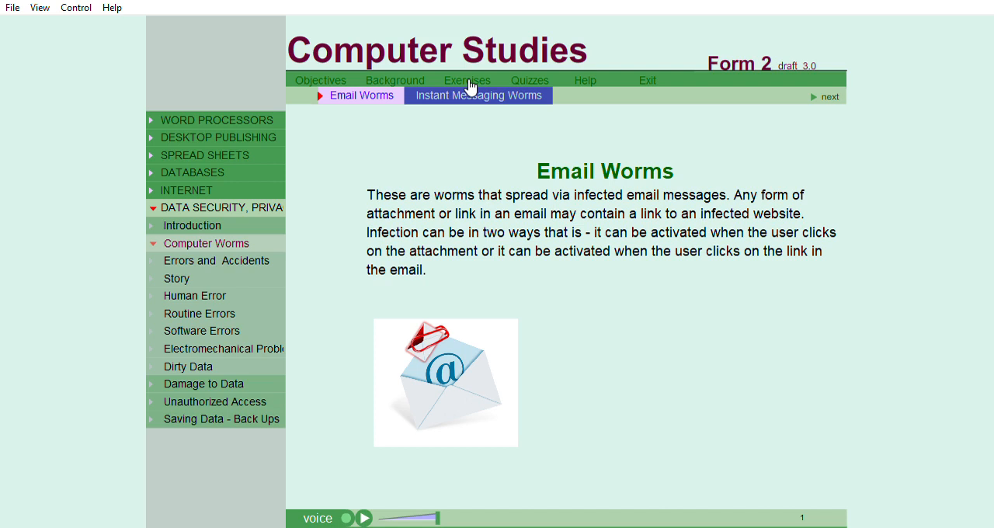
click(477, 95)
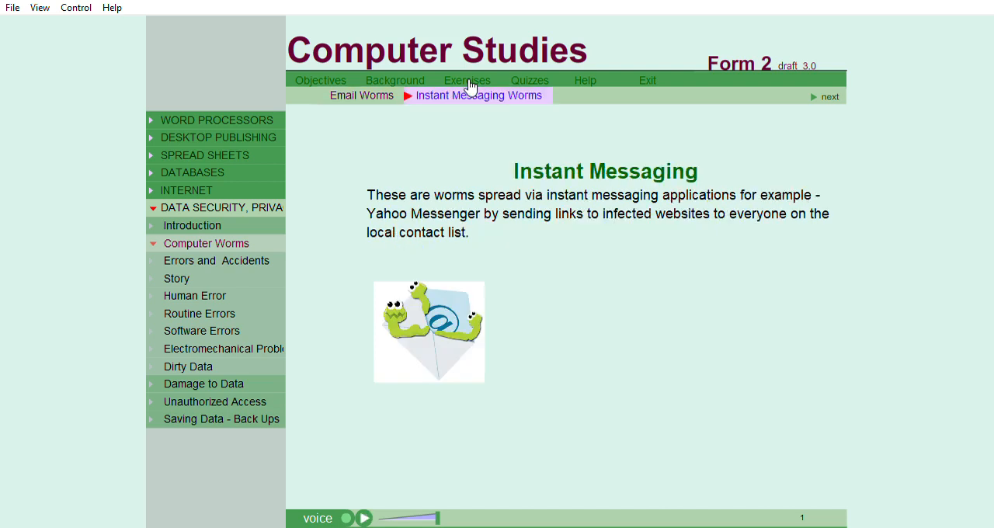
mouse_move(658, 138)
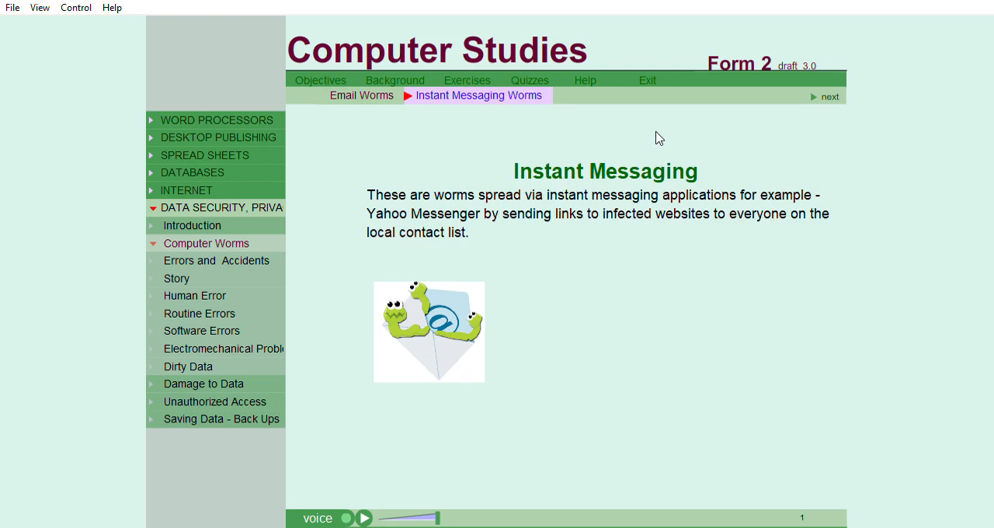
mouse_move(799, 146)
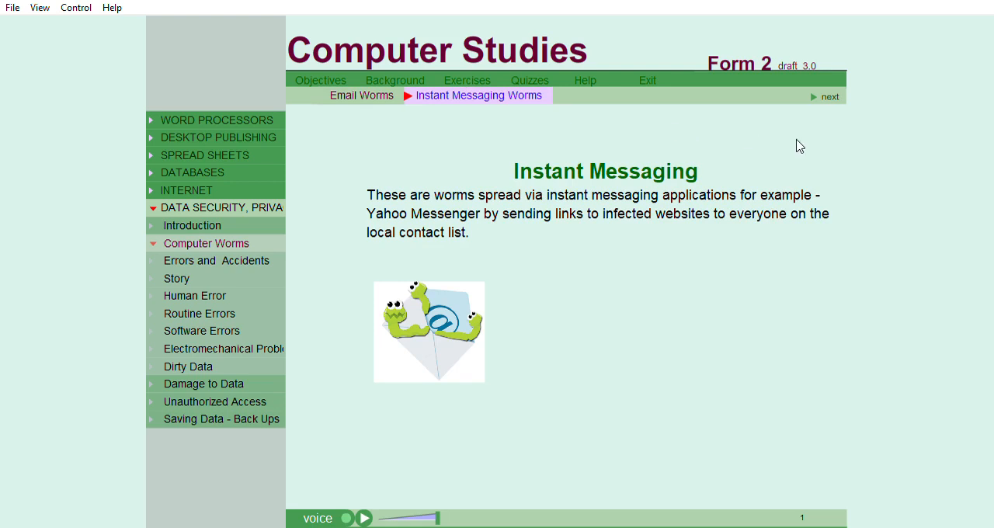
mouse_move(836, 91)
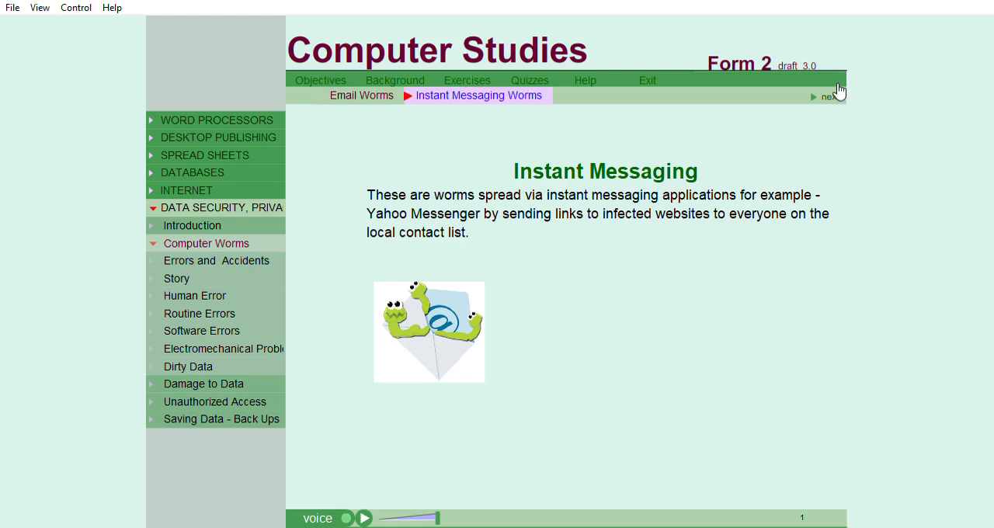
View the File Sharing Networks Worms page, then the Internet Worms page.
click(826, 97)
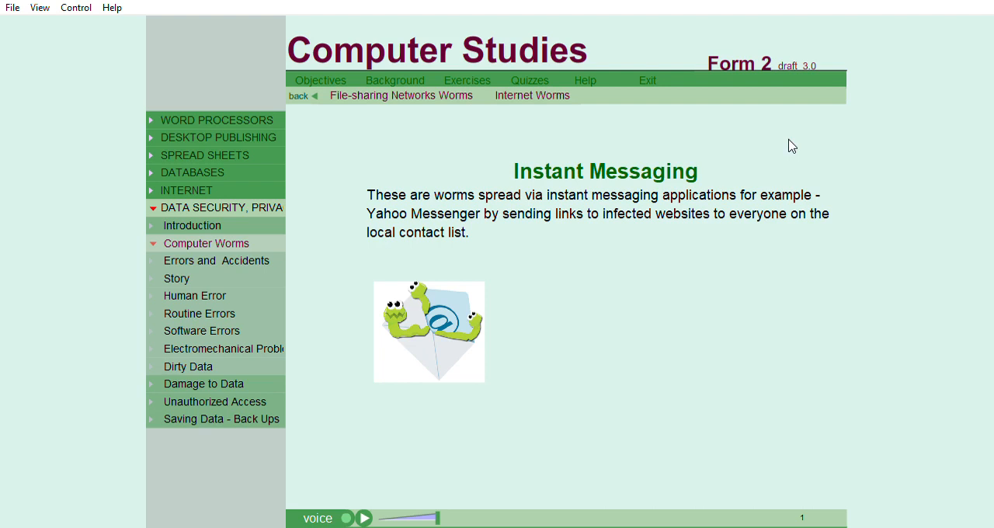
mouse_move(381, 115)
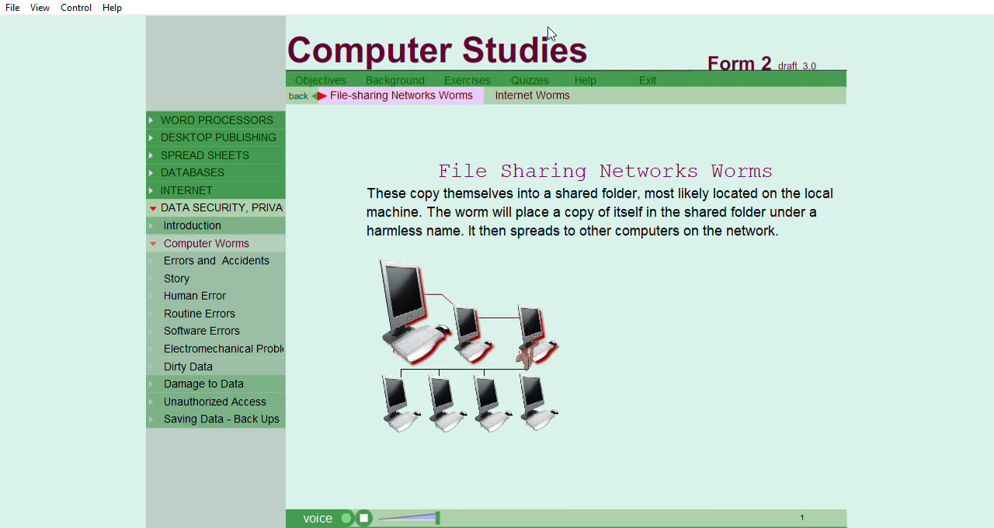
click(531, 95)
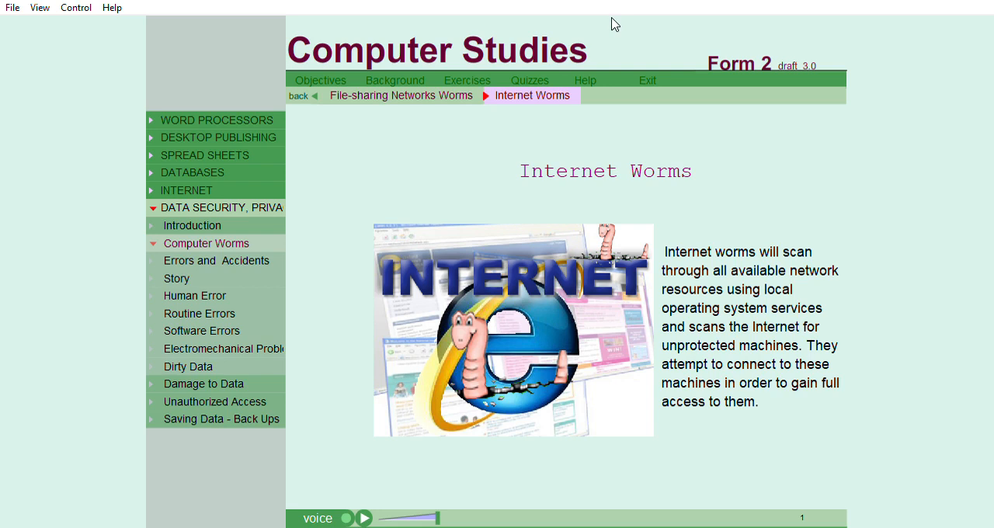
mouse_move(3, 186)
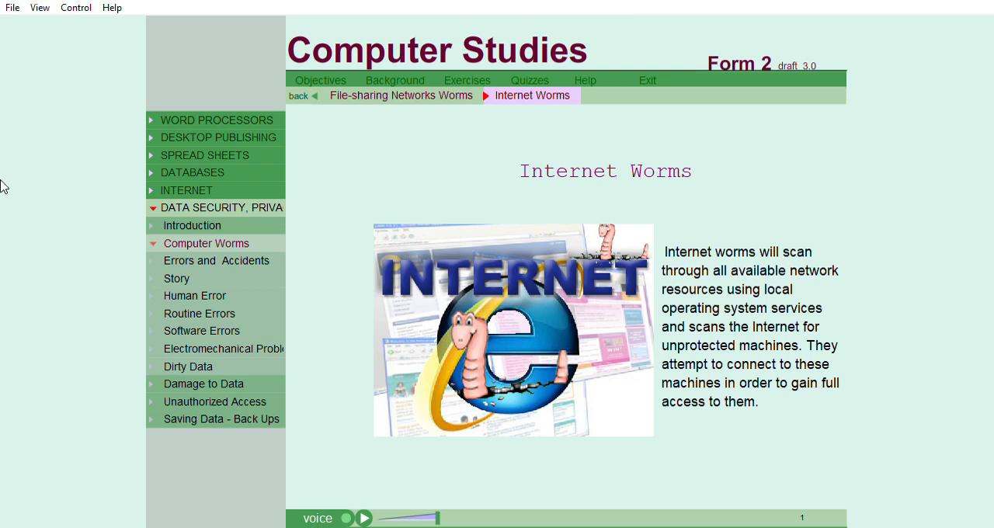
mouse_move(16, 315)
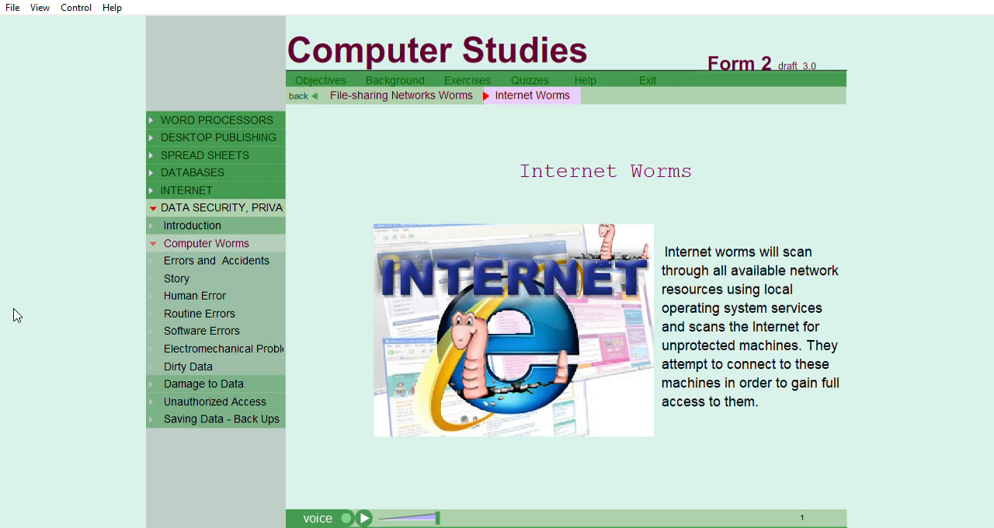
mouse_move(88, 295)
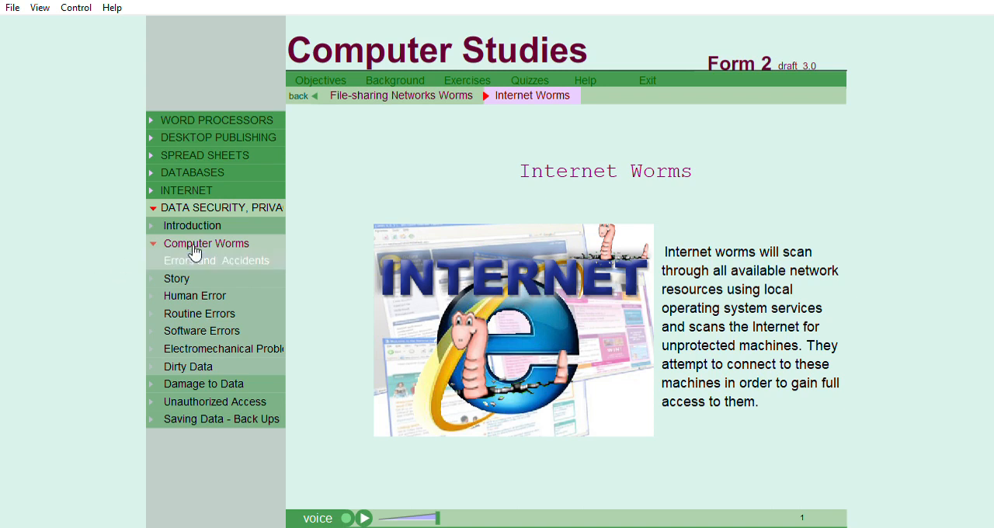
Show Errors and Accidents and play the narrated Patriot Missile Failure story.
click(216, 260)
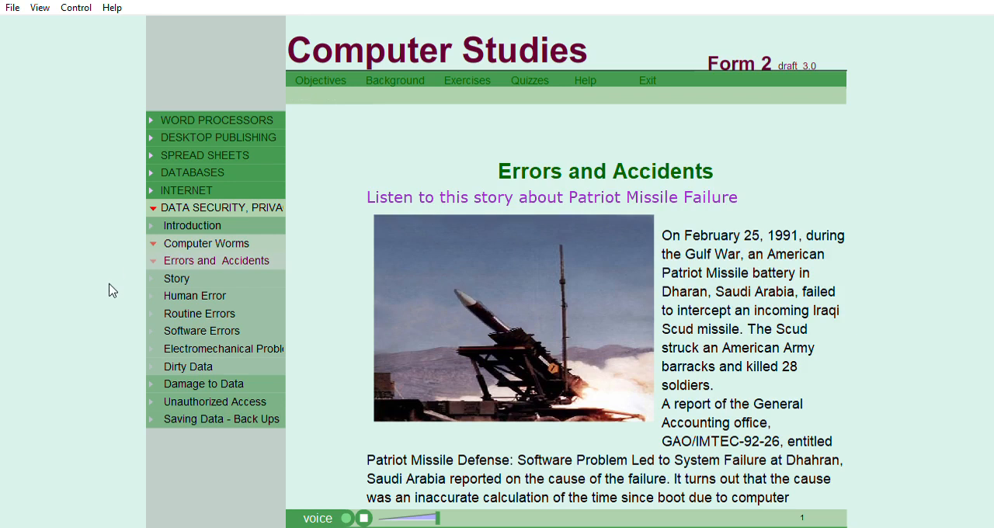
click(176, 278)
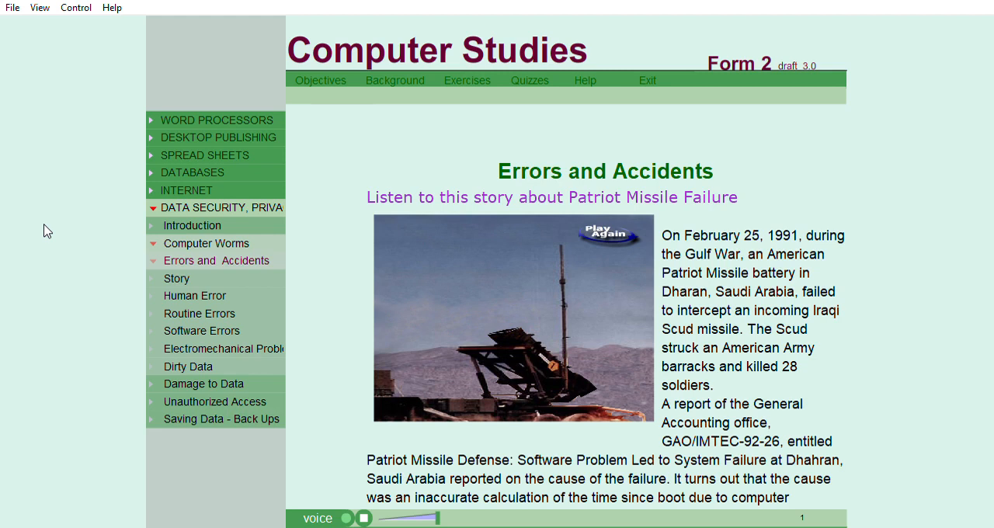
mouse_move(794, 394)
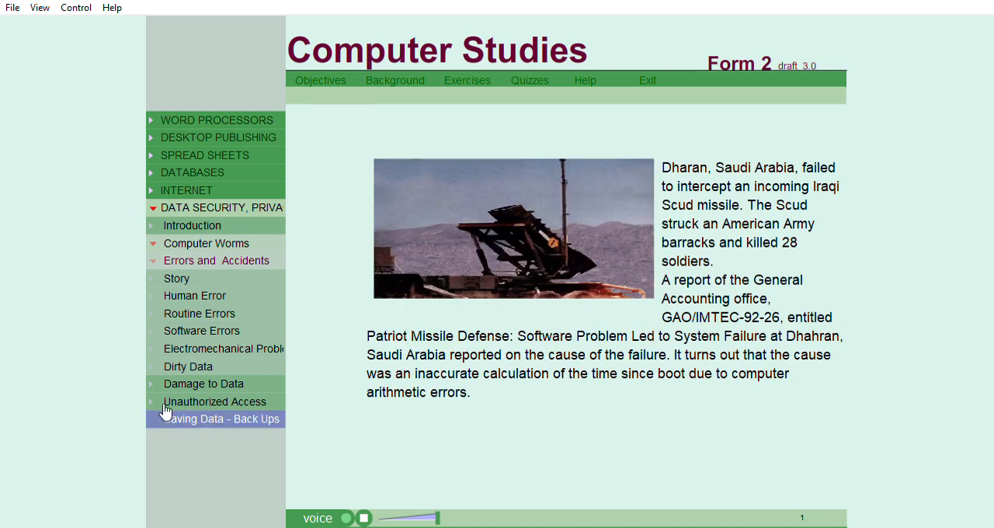
mouse_move(176, 278)
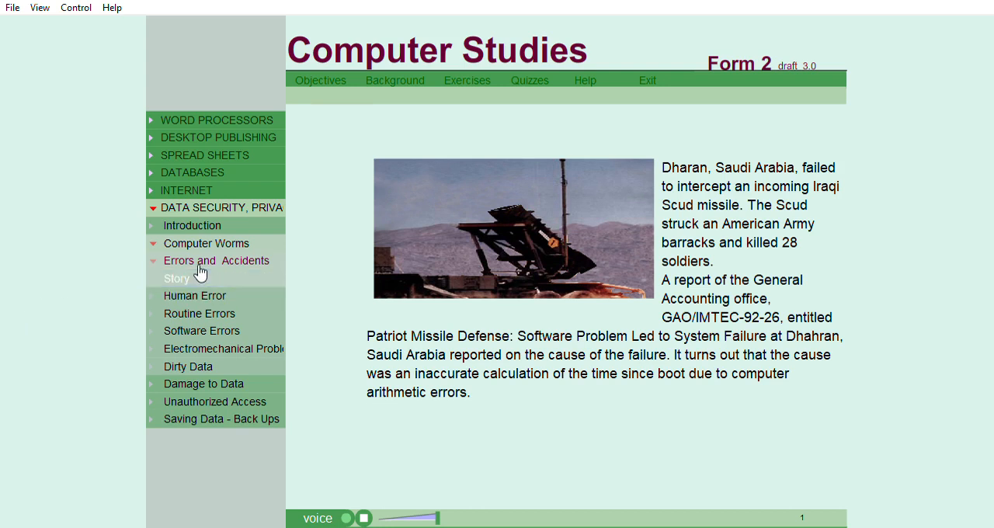
Read both pages of the Qantas jet story, then show the Human Error page.
click(176, 278)
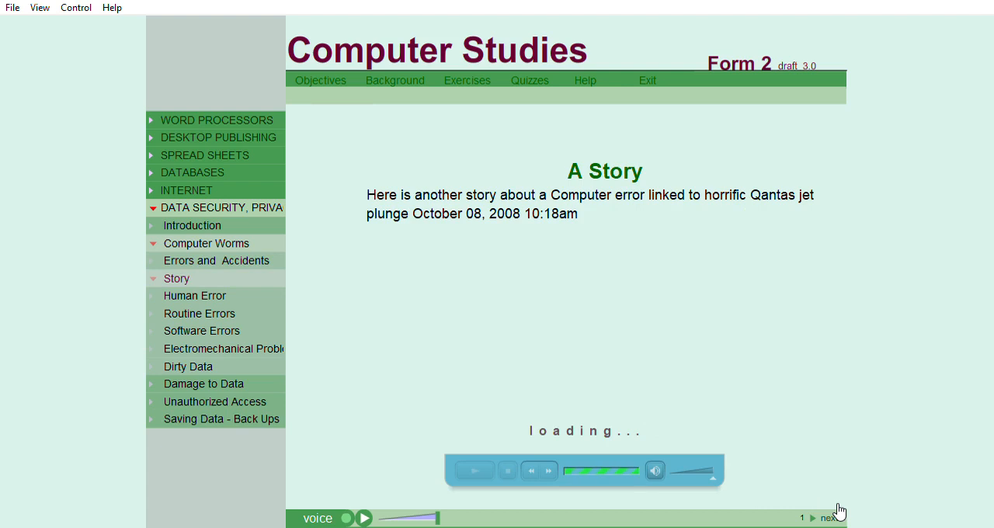
click(829, 517)
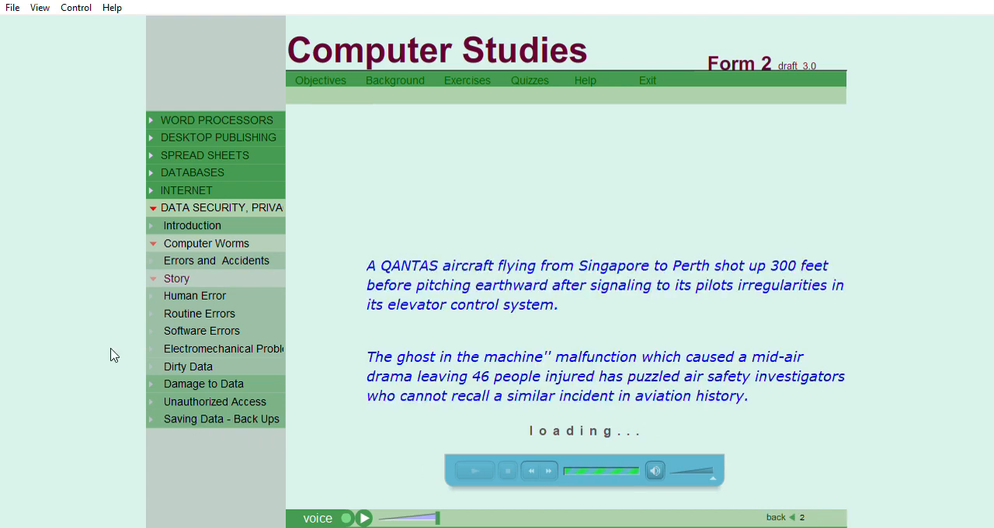
mouse_move(195, 296)
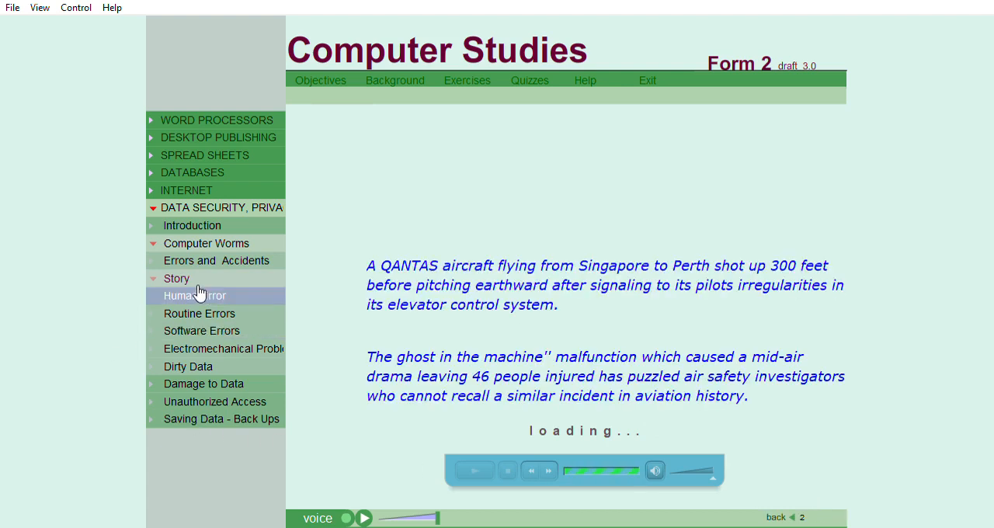
click(196, 296)
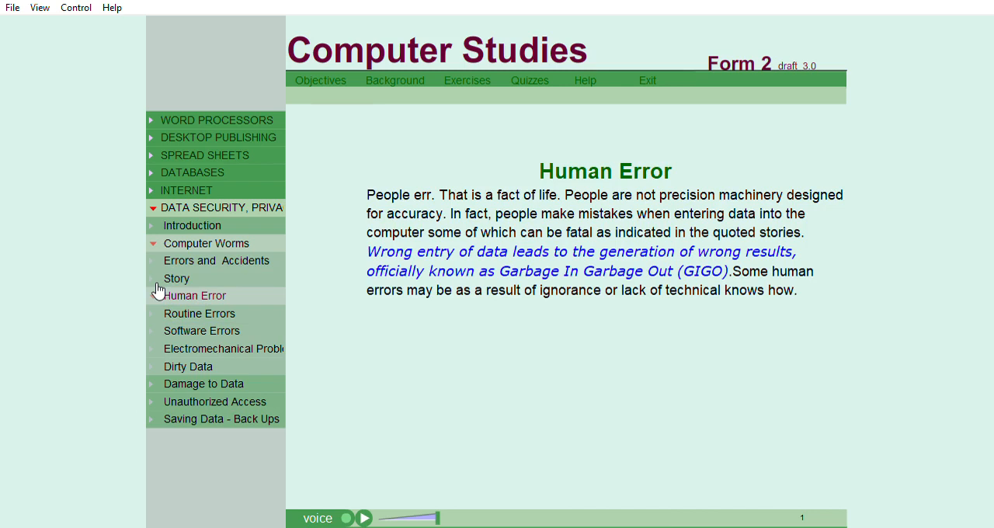
mouse_move(130, 313)
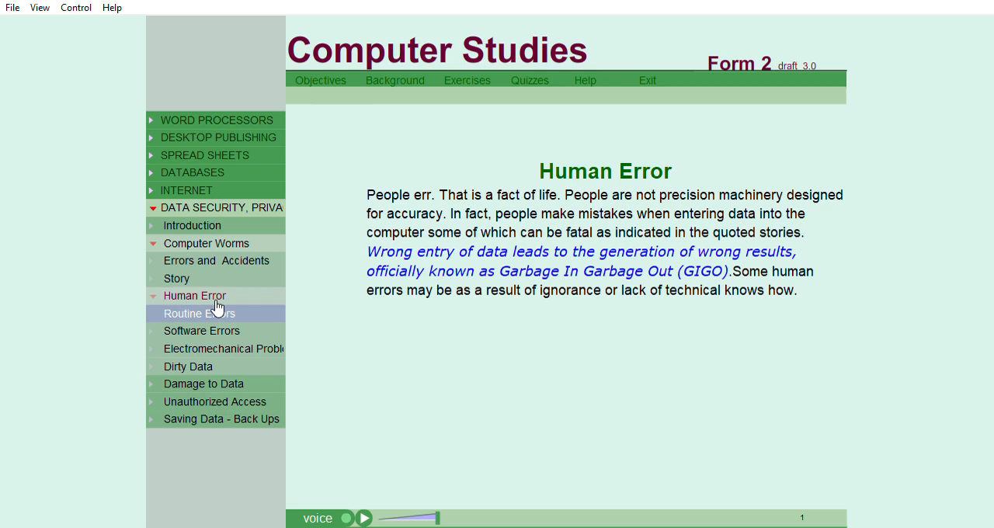
View the Routine Errors page, then the narrated Electromechanical Problems page.
click(199, 313)
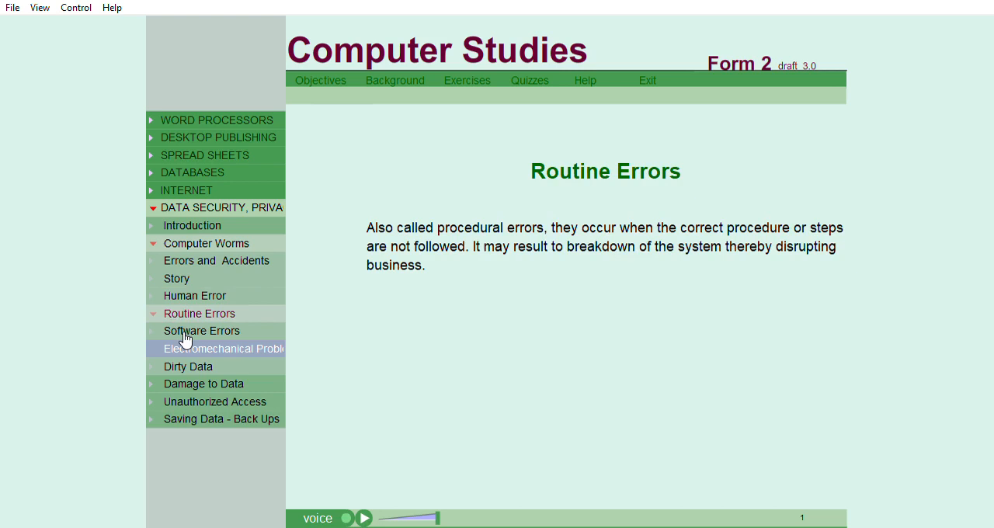
click(223, 347)
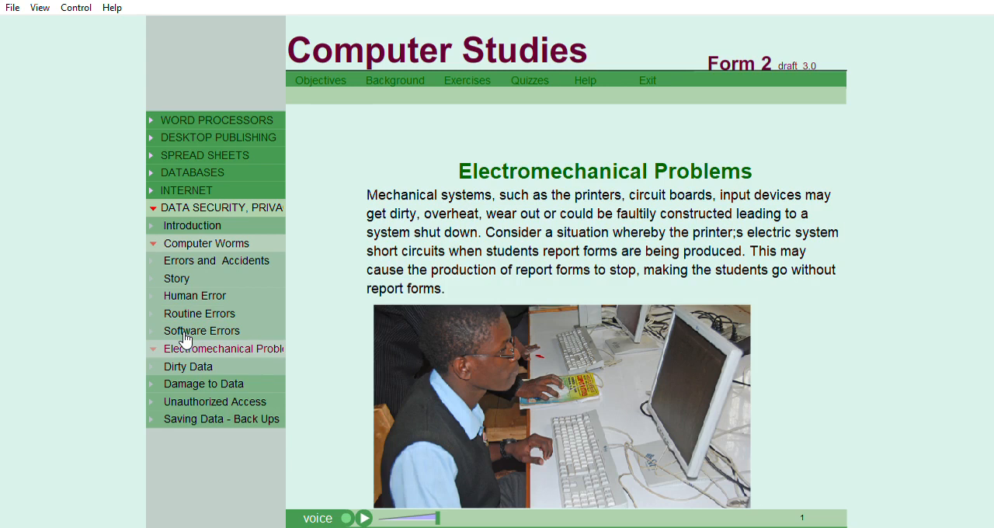
mouse_move(54, 318)
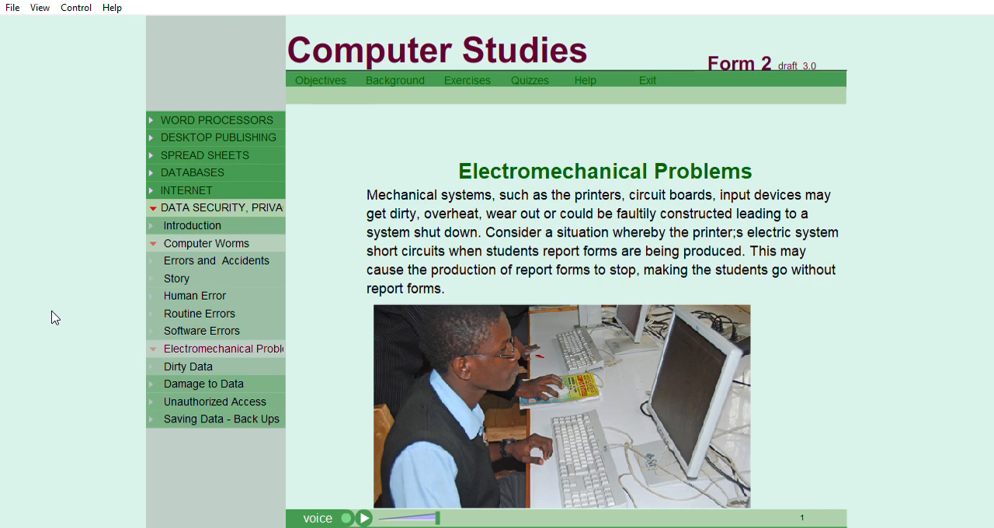
mouse_move(416, 402)
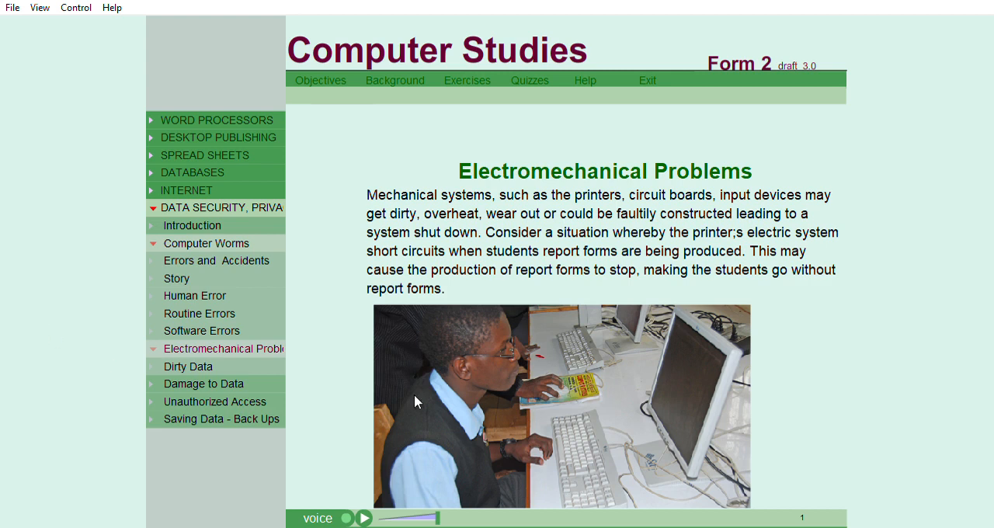
mouse_move(115, 402)
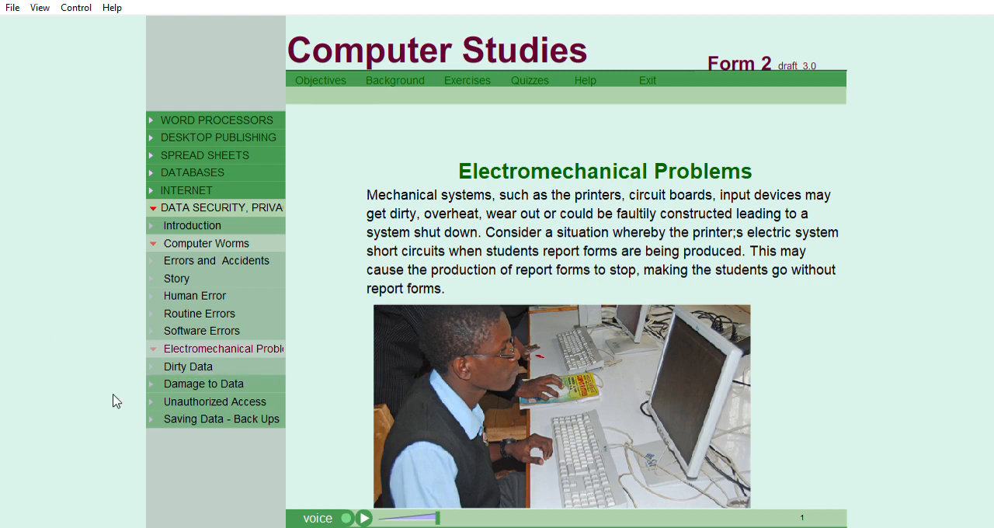
mouse_move(31, 392)
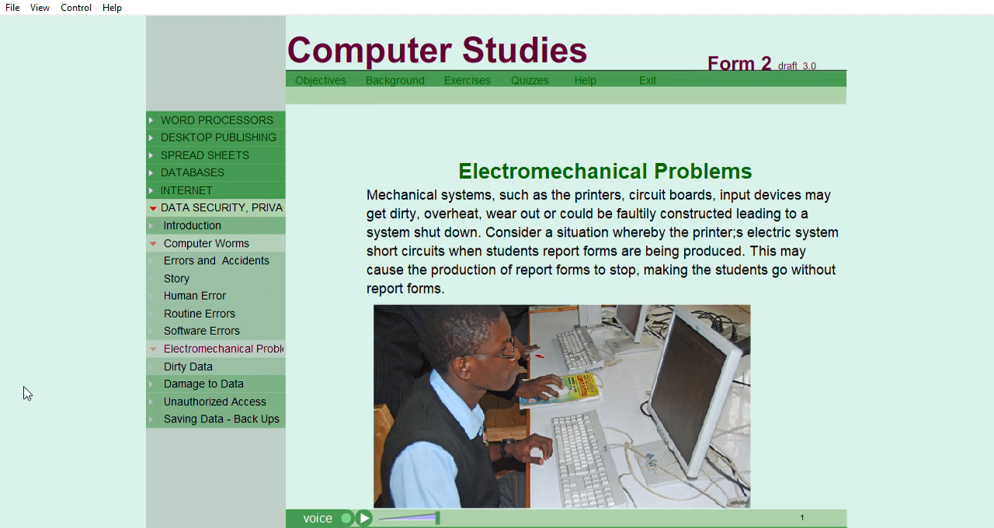
mouse_move(14, 378)
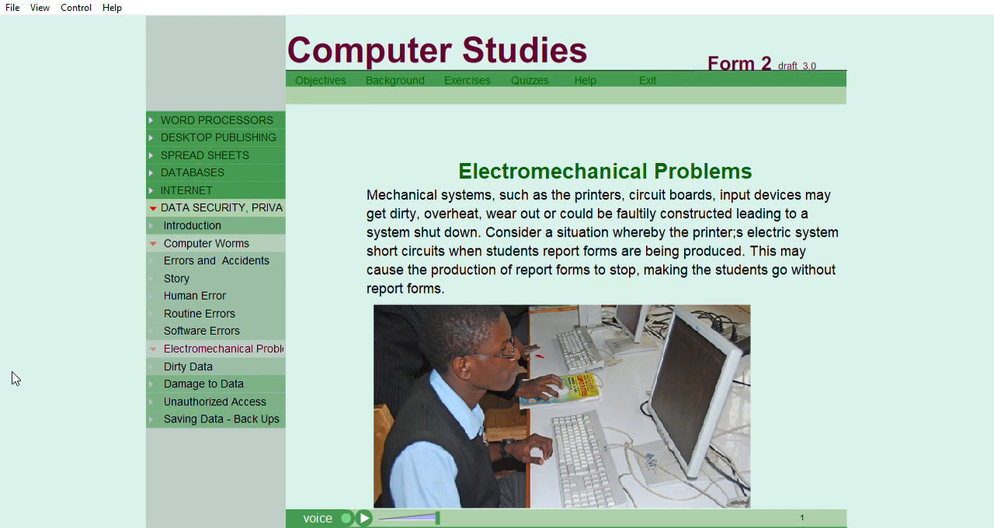
mouse_move(197, 365)
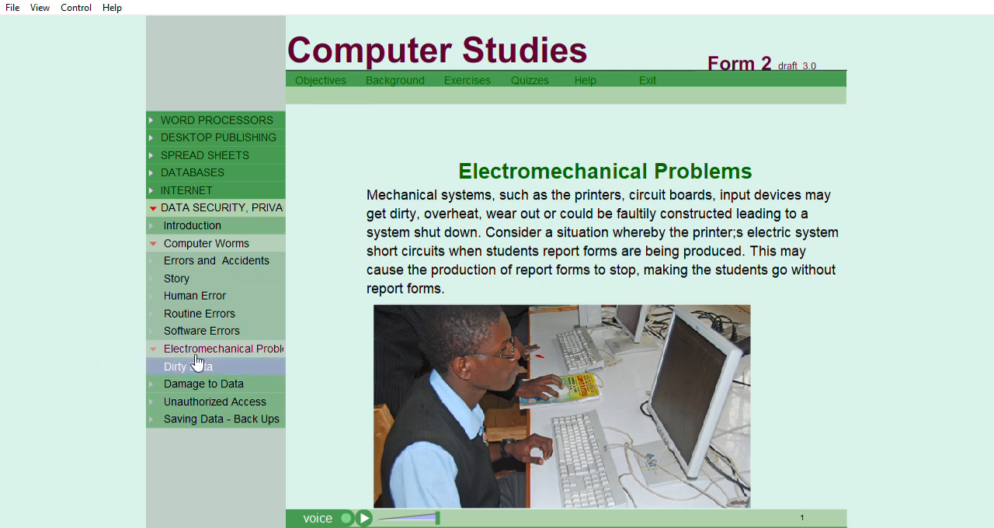
View the Dirty Data lesson, then expand Damage to Data to Hardware Theft.
click(187, 366)
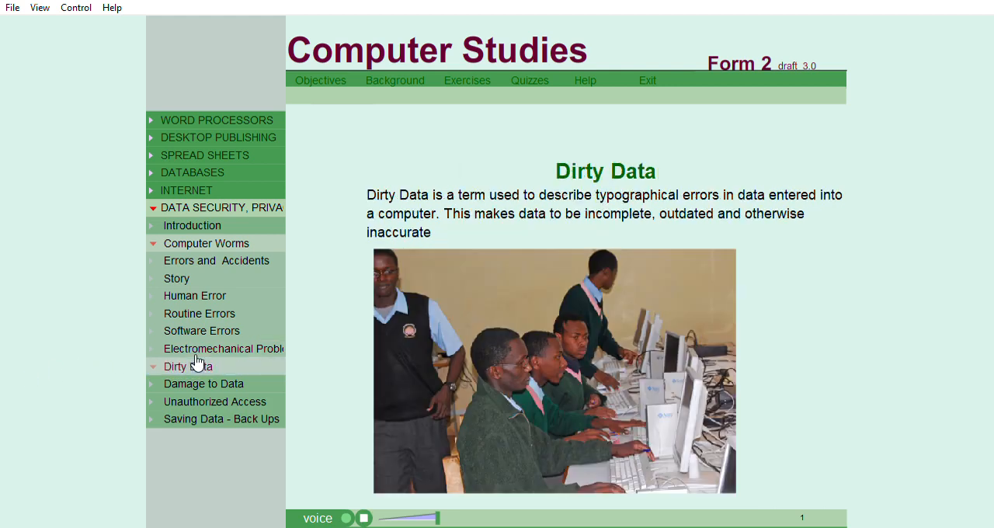
mouse_move(114, 305)
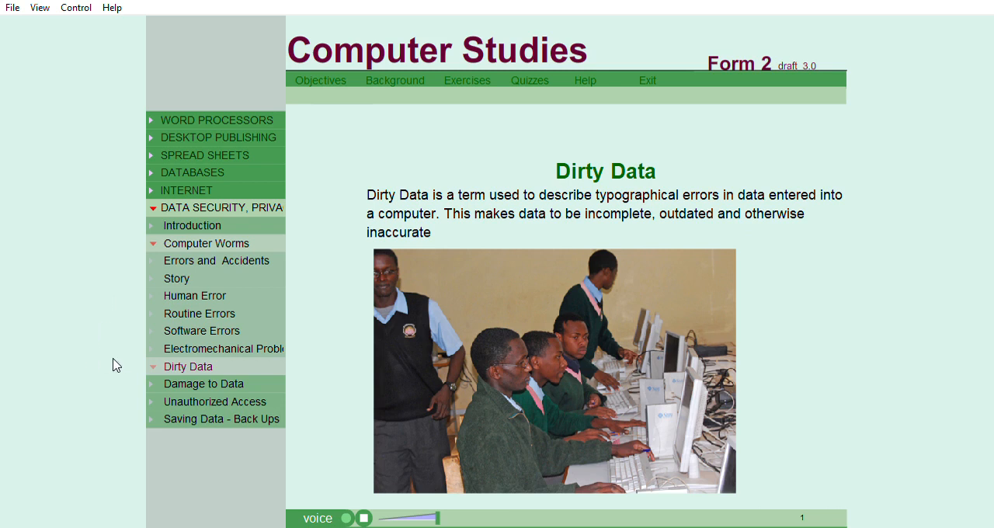
click(204, 383)
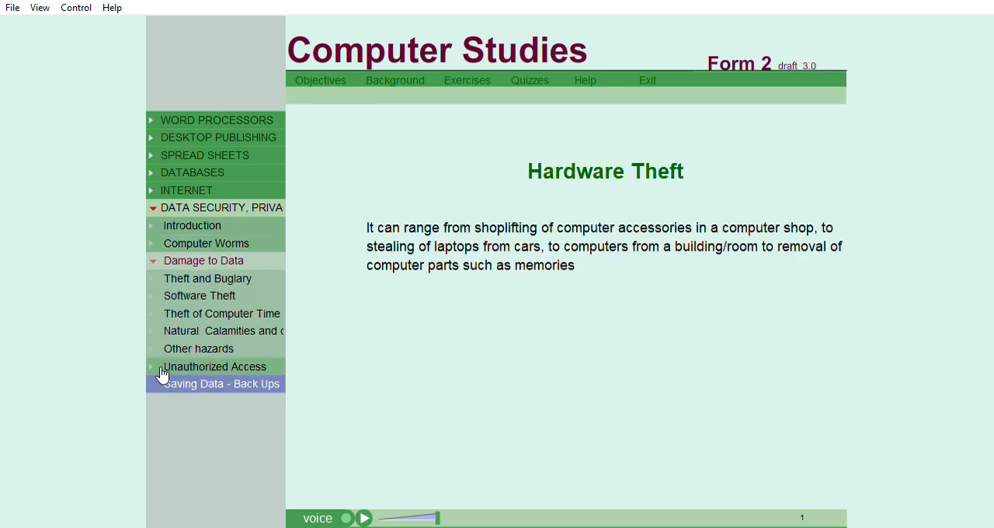
mouse_move(93, 284)
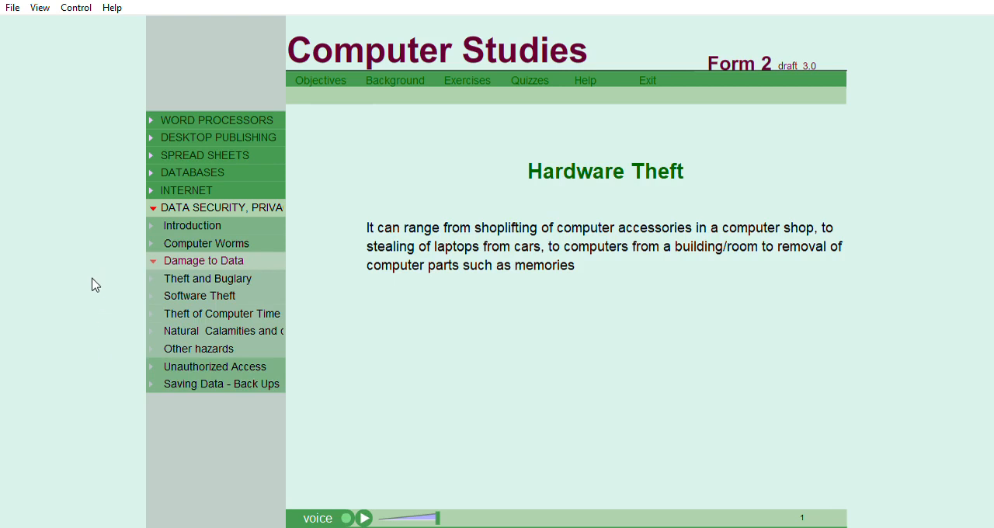
mouse_move(82, 293)
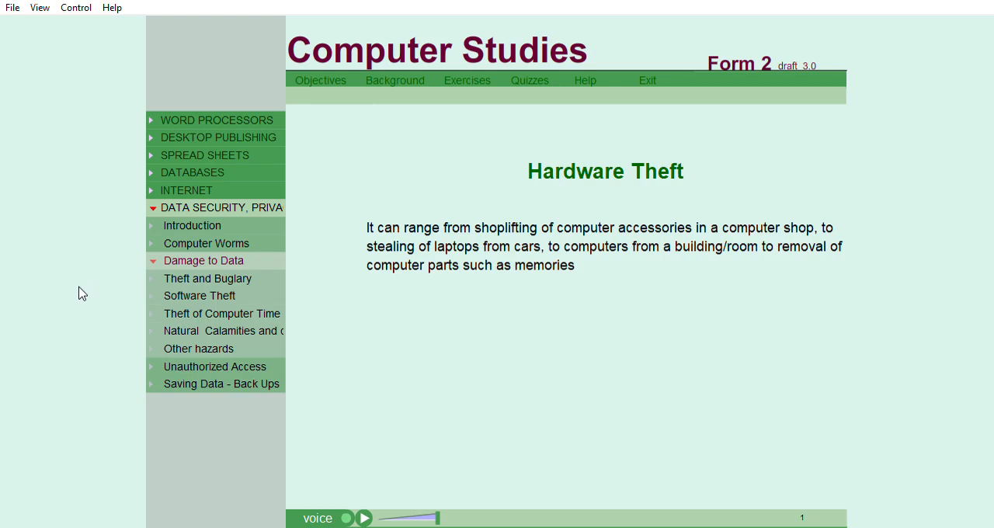
mouse_move(69, 297)
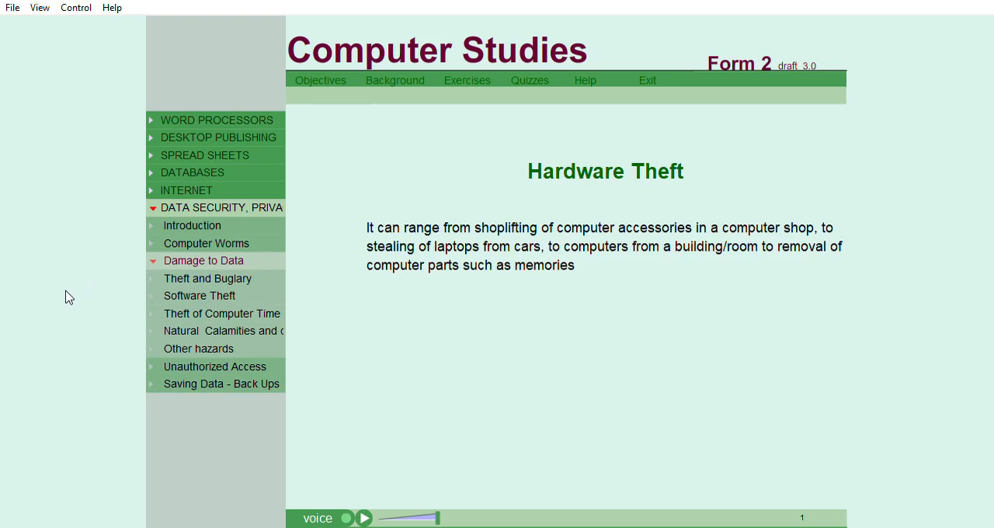
mouse_move(73, 290)
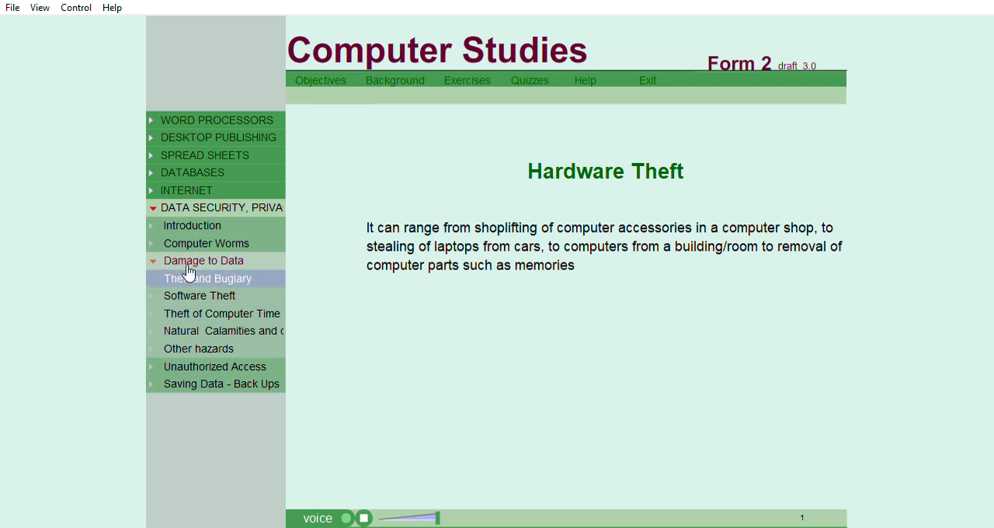
Go through Theft/Burglary, Software Theft, Theft of Computer Time, Natural Calamities and Other Hazards.
click(209, 278)
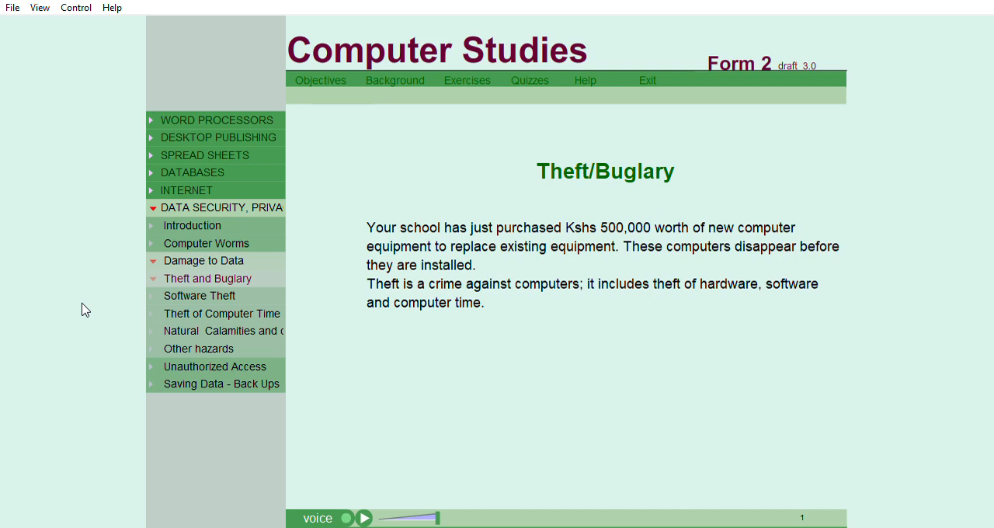
mouse_move(78, 313)
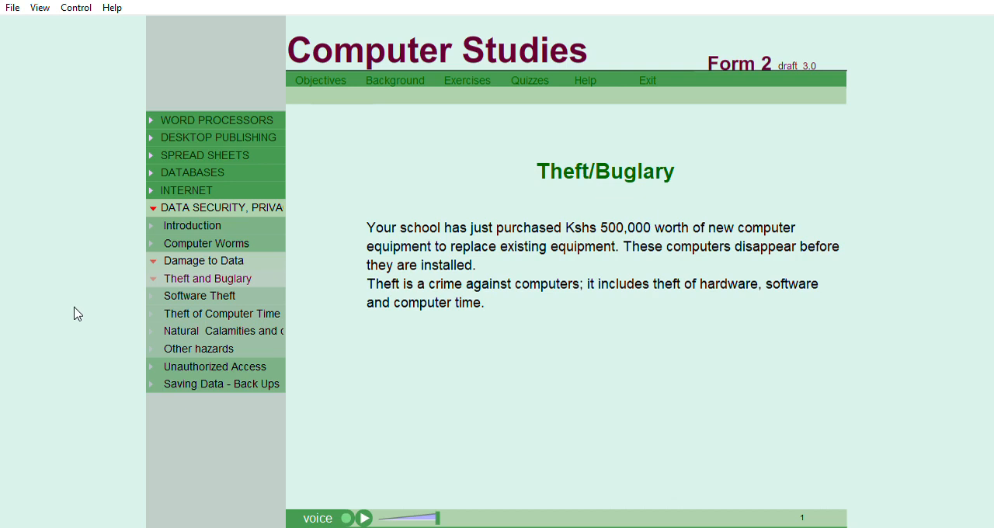
click(198, 296)
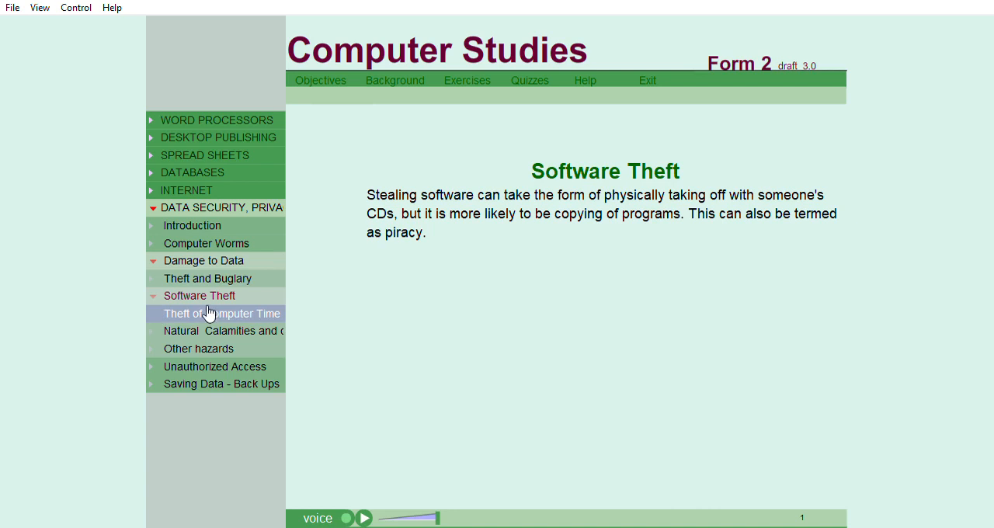
click(221, 313)
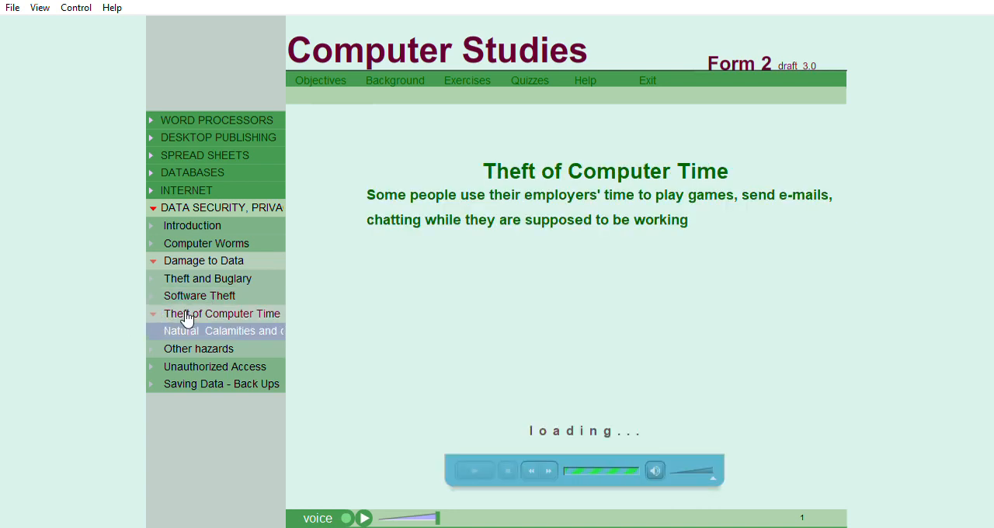
click(222, 330)
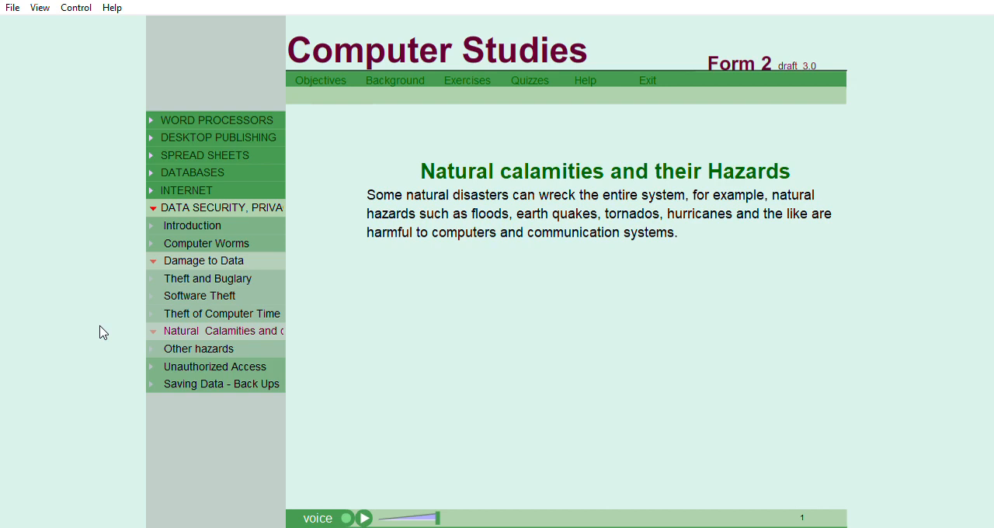
click(199, 348)
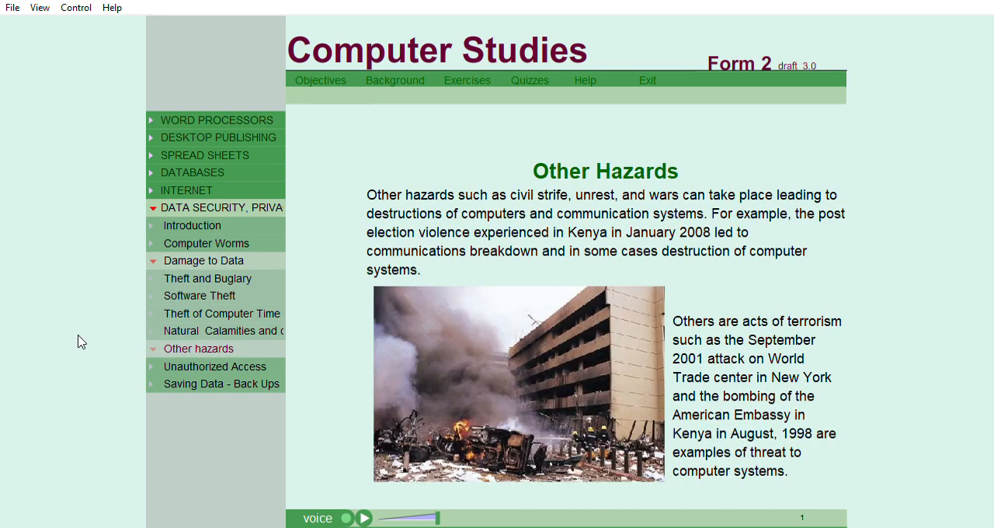
mouse_move(71, 343)
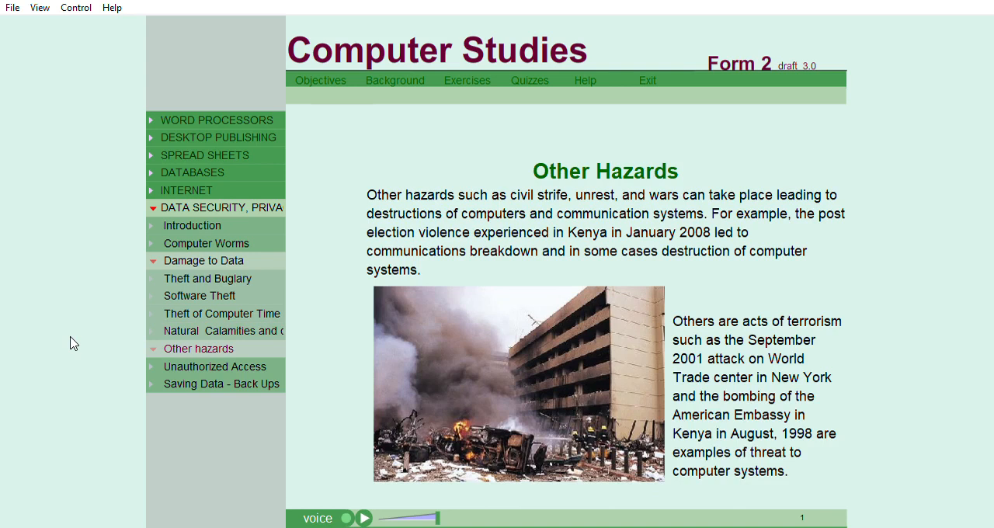
Go through Controlling Unauthorised Access, Password, User Access Levels and Backup, reaching Data Encryption.
click(215, 366)
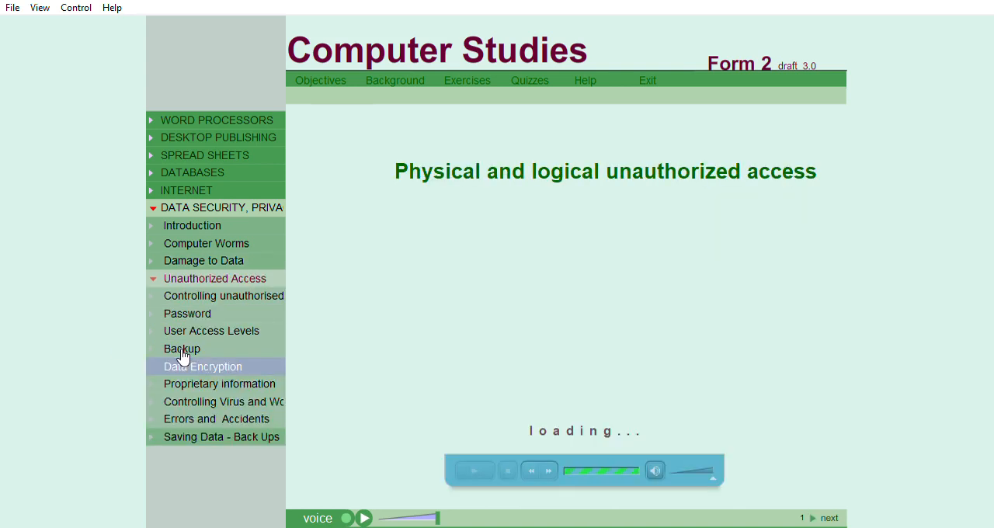
mouse_move(138, 366)
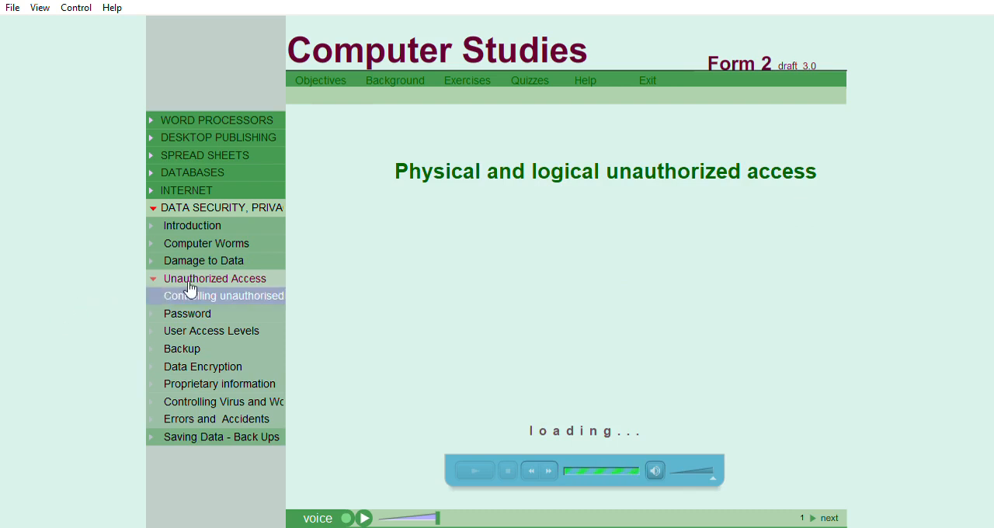
click(223, 295)
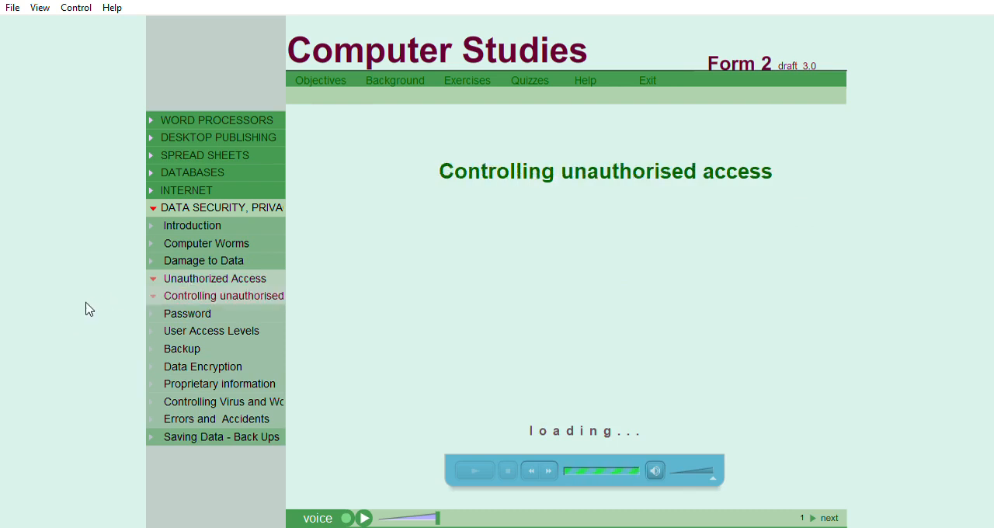
click(187, 313)
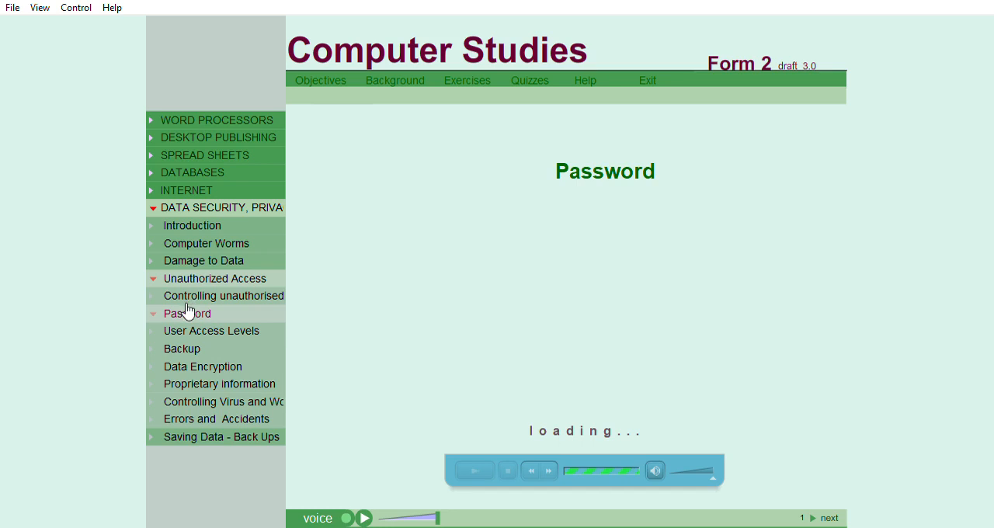
click(211, 331)
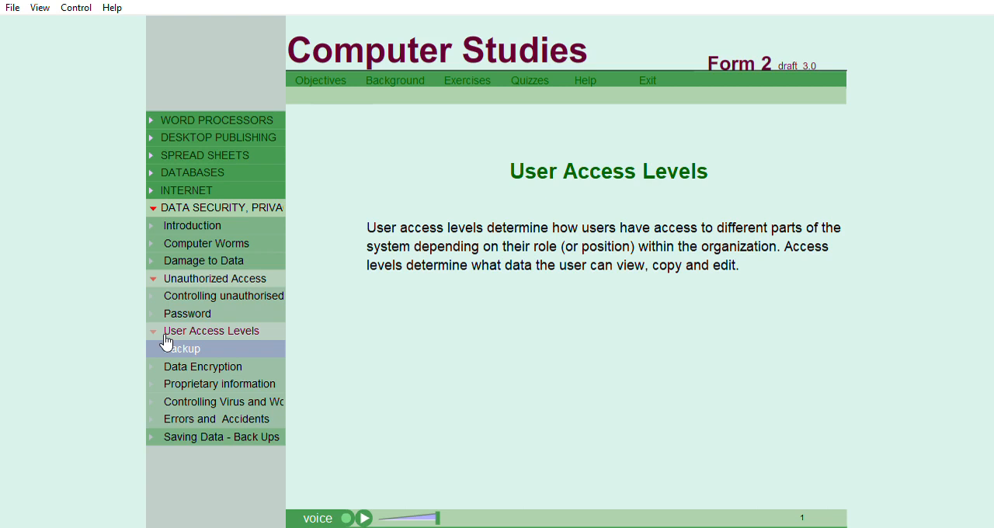
click(185, 349)
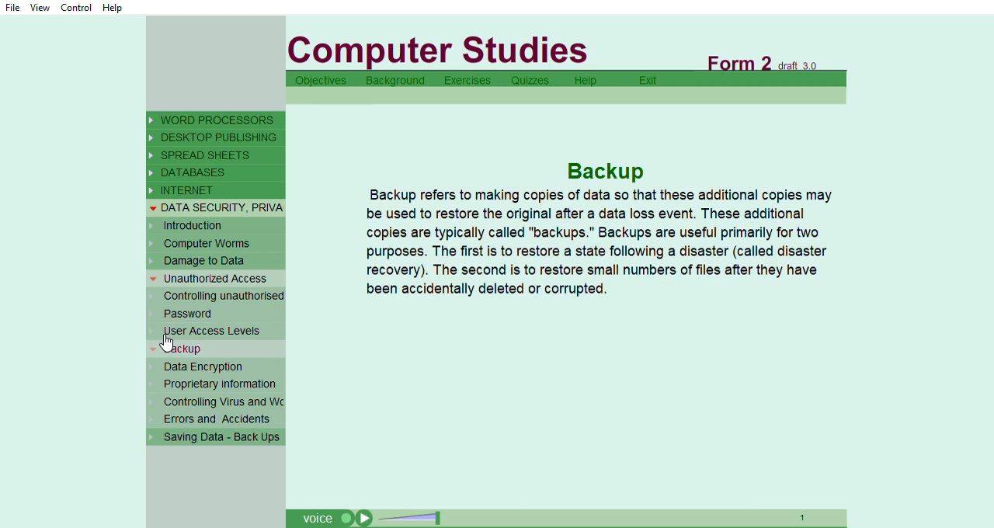
mouse_move(136, 370)
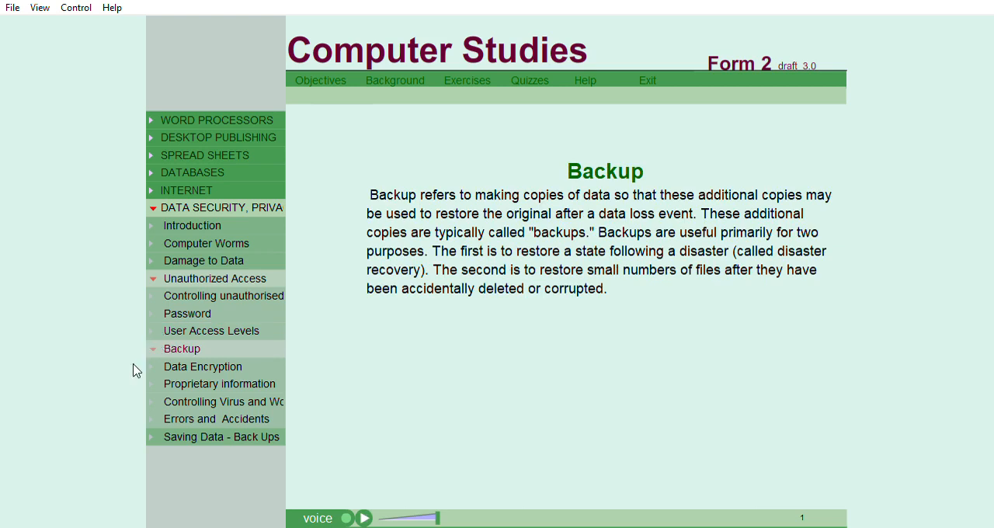
mouse_move(214, 383)
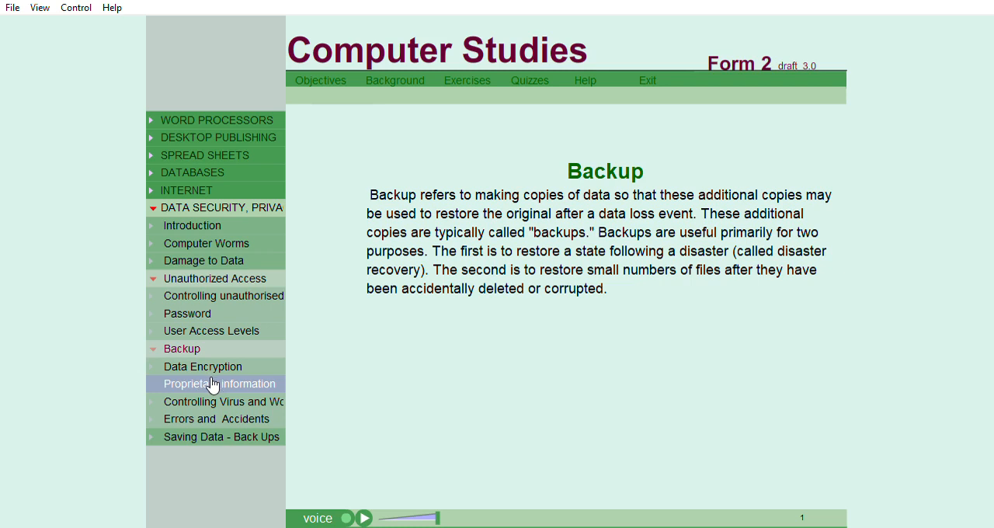
mouse_move(58, 392)
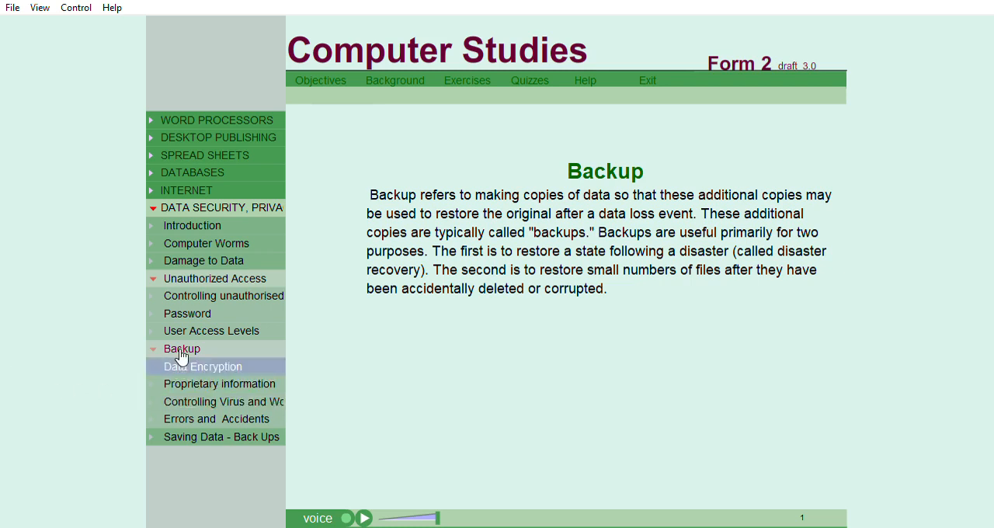
click(203, 366)
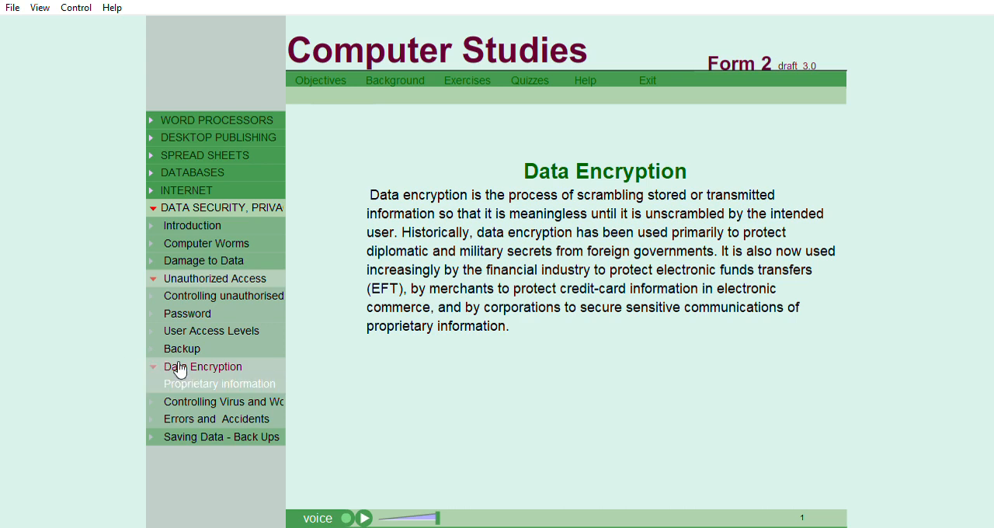
View the Proprietary Information page, then the Virus and Worms antivirus page.
click(220, 384)
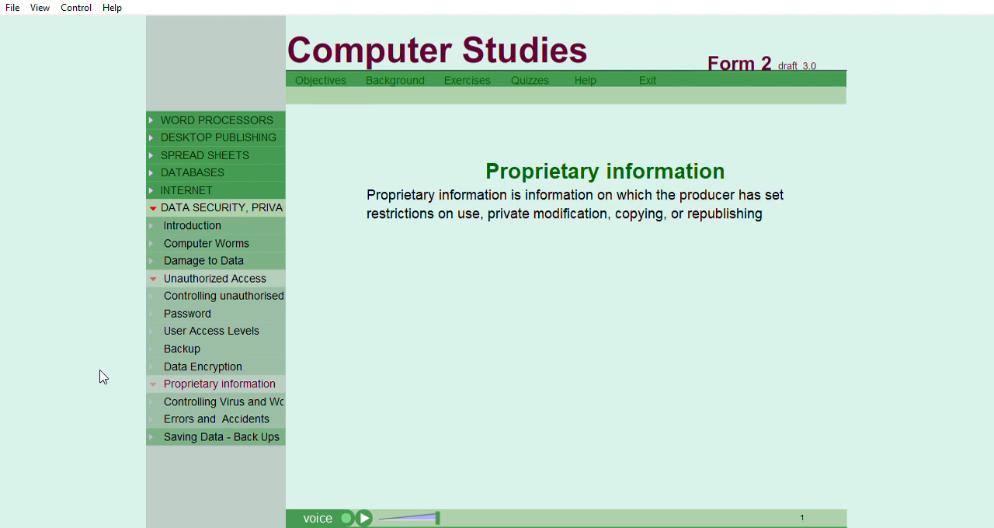
mouse_move(150, 392)
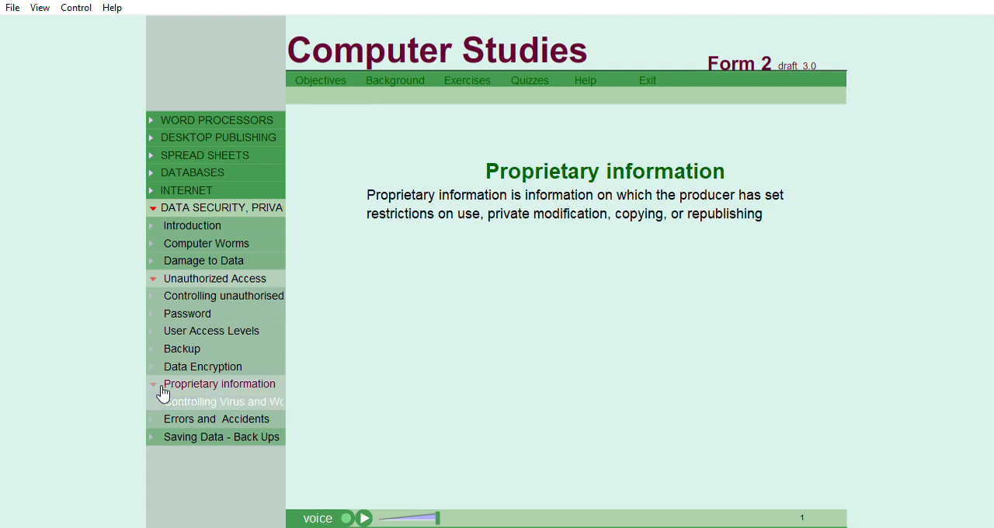
click(224, 401)
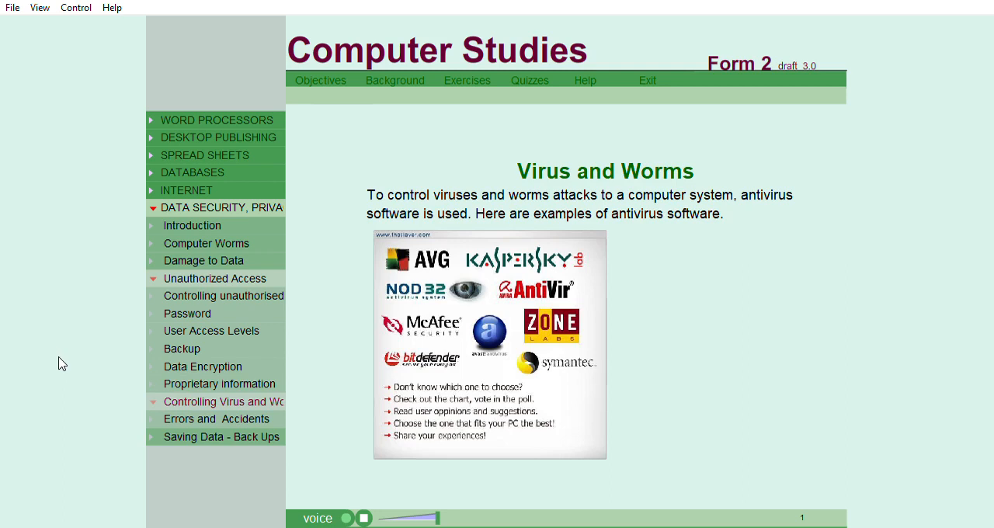
mouse_move(81, 396)
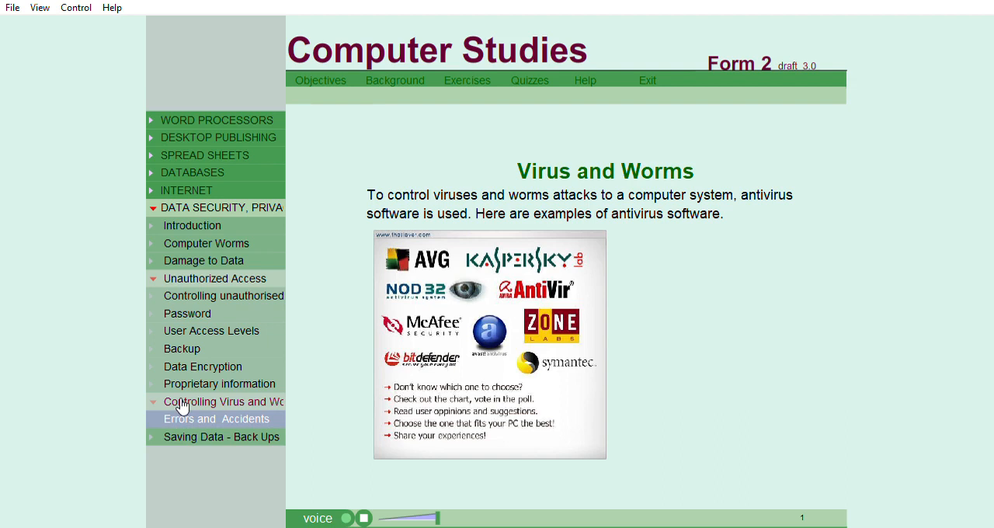
View the Errors and Accidents page, then go to the Computer Crimes detection lesson.
click(211, 418)
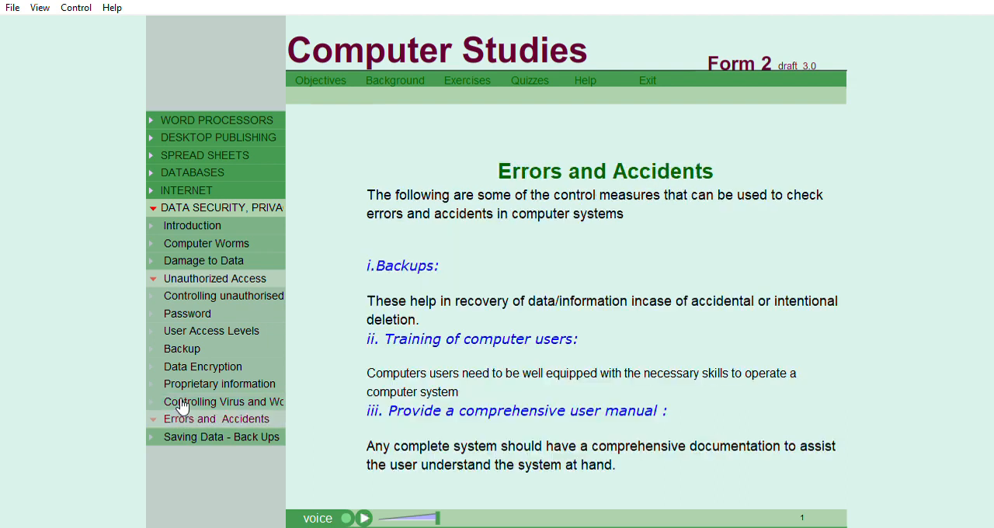
mouse_move(130, 375)
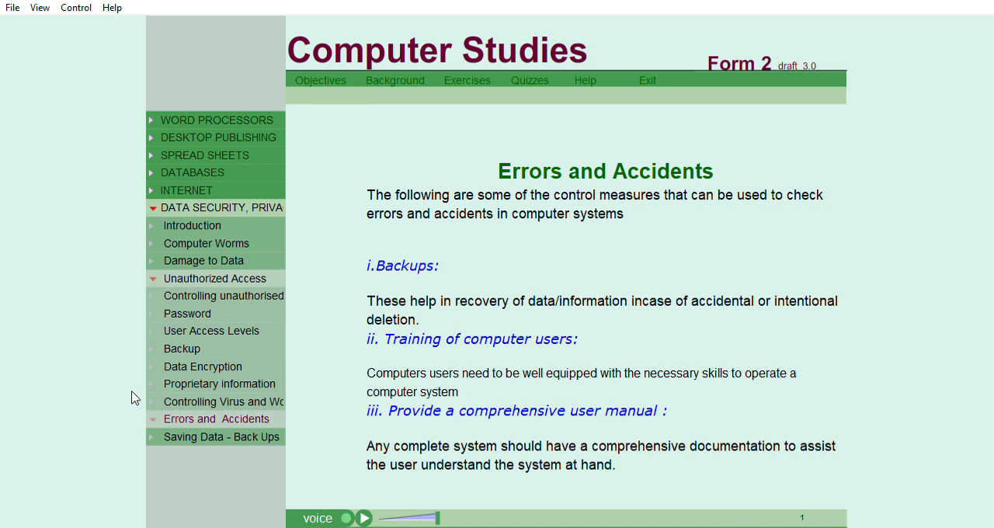
mouse_move(170, 423)
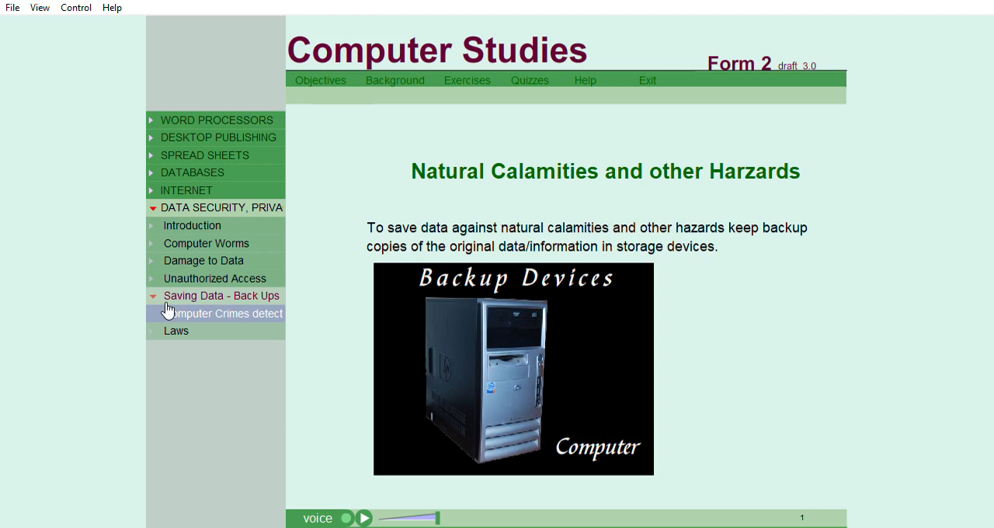
click(223, 313)
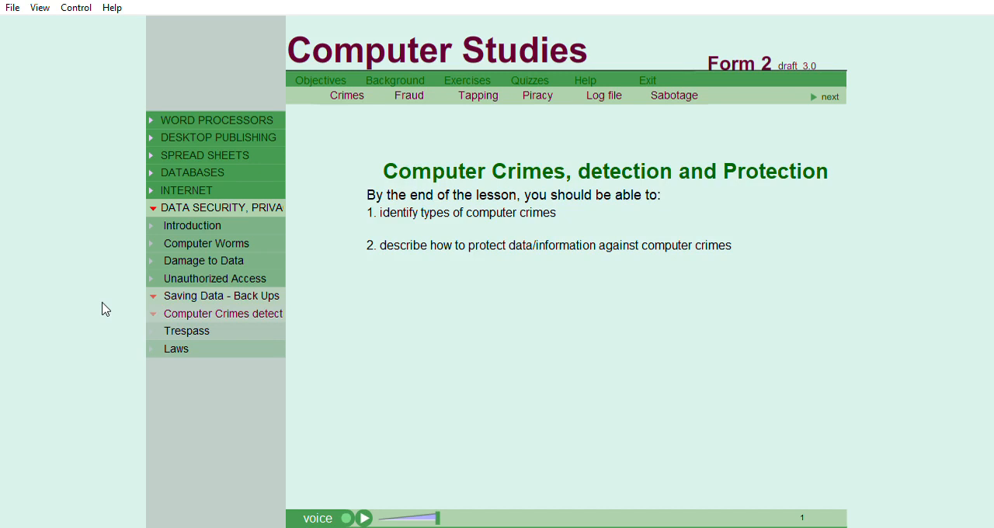
mouse_move(4, 289)
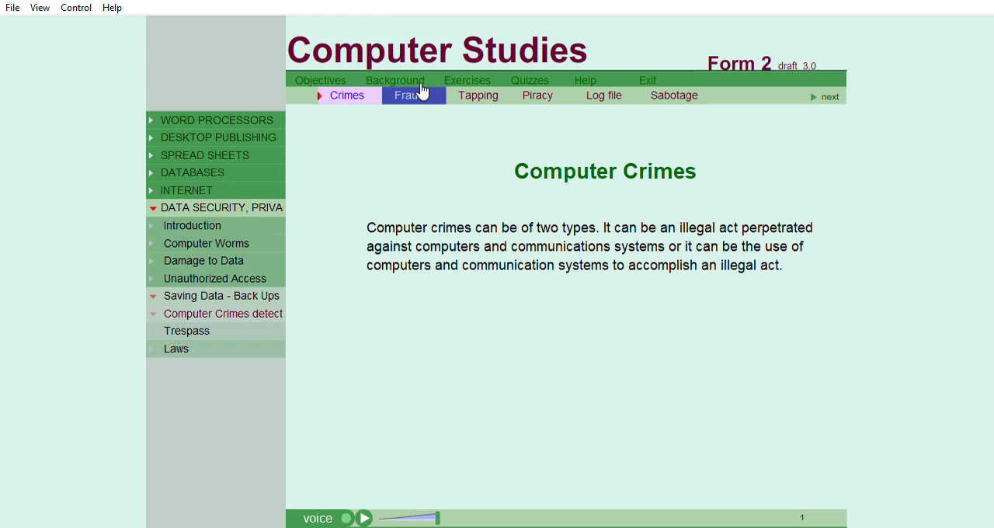
Page through the Fraud, Tapping, Piracy, Log file and Sabotage tabs in turn.
click(406, 95)
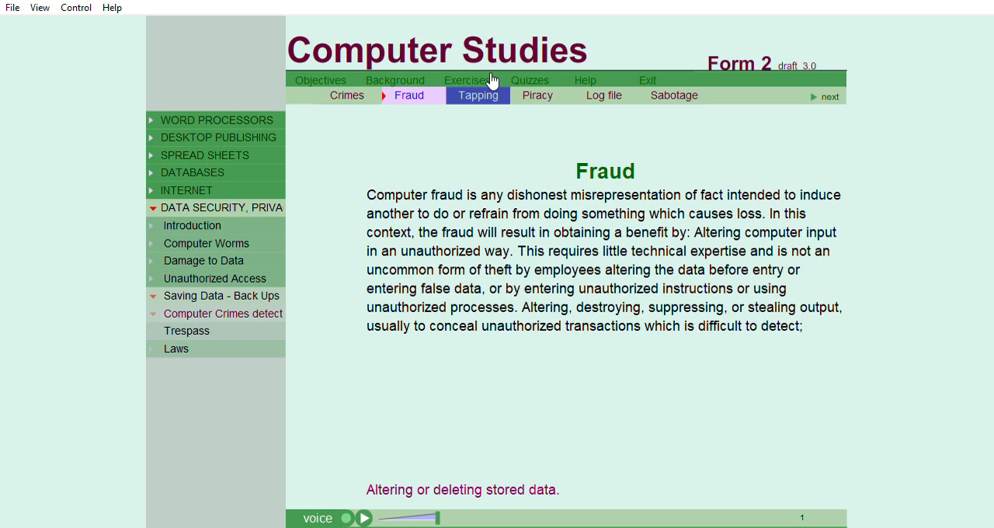
click(477, 95)
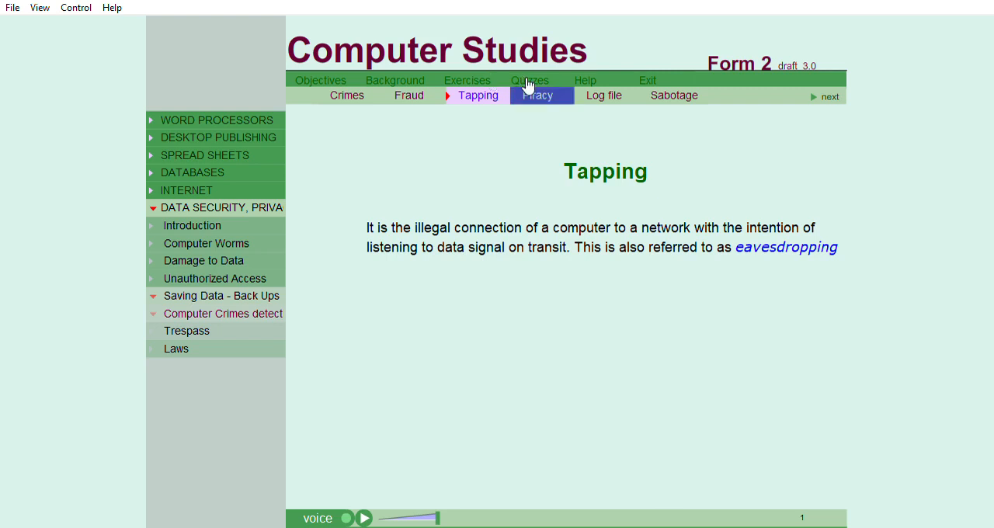
click(537, 95)
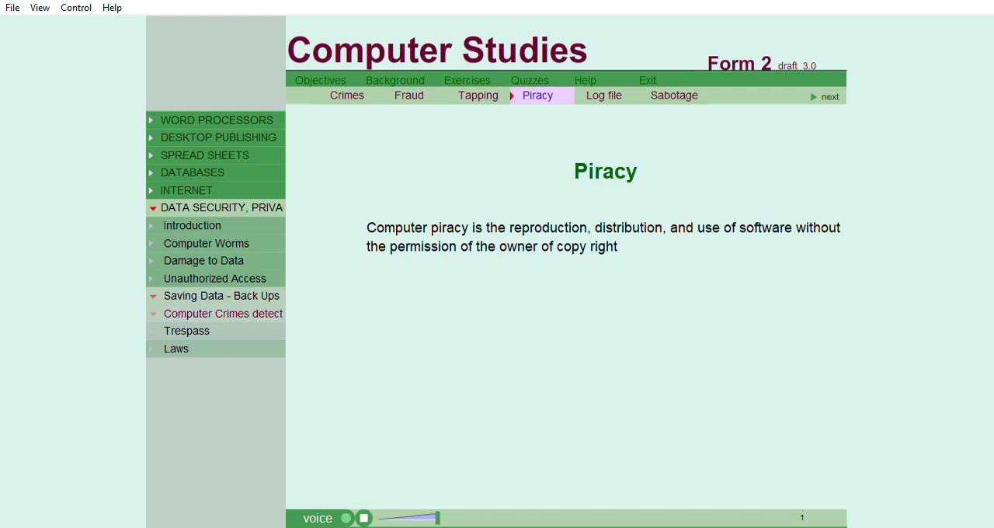
mouse_move(587, 16)
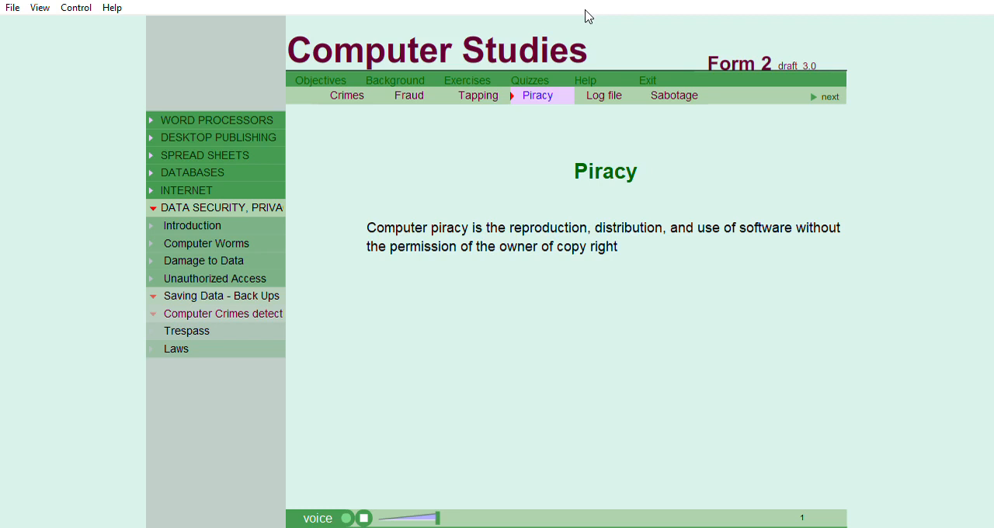
mouse_move(581, 52)
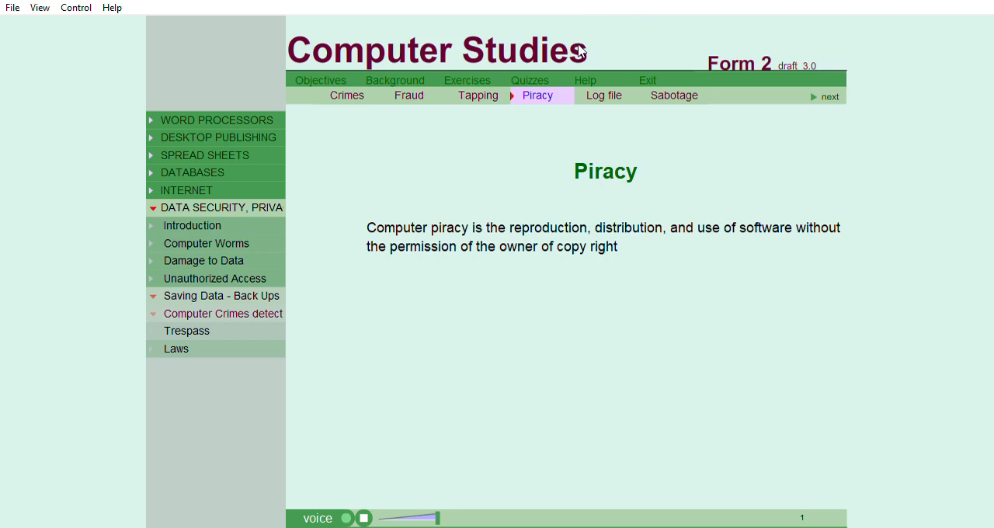
click(603, 95)
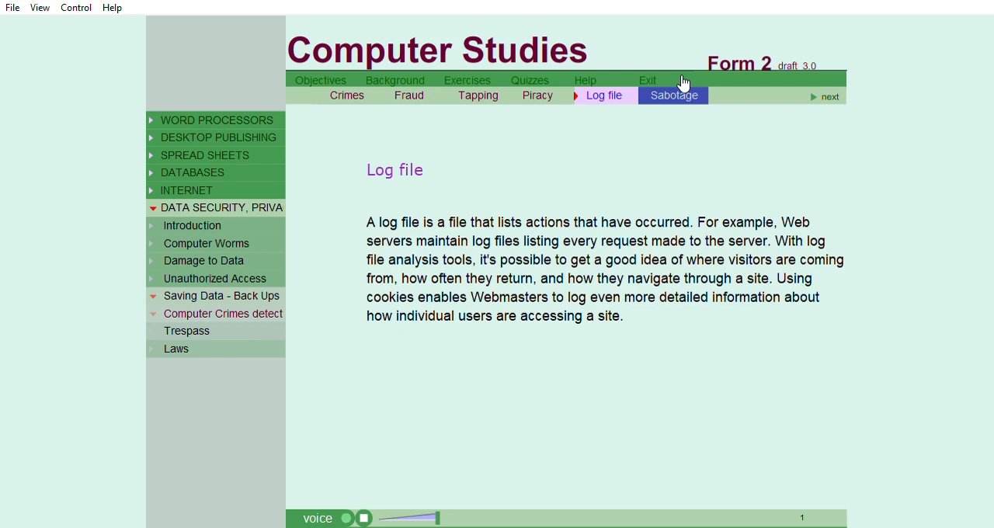
click(673, 94)
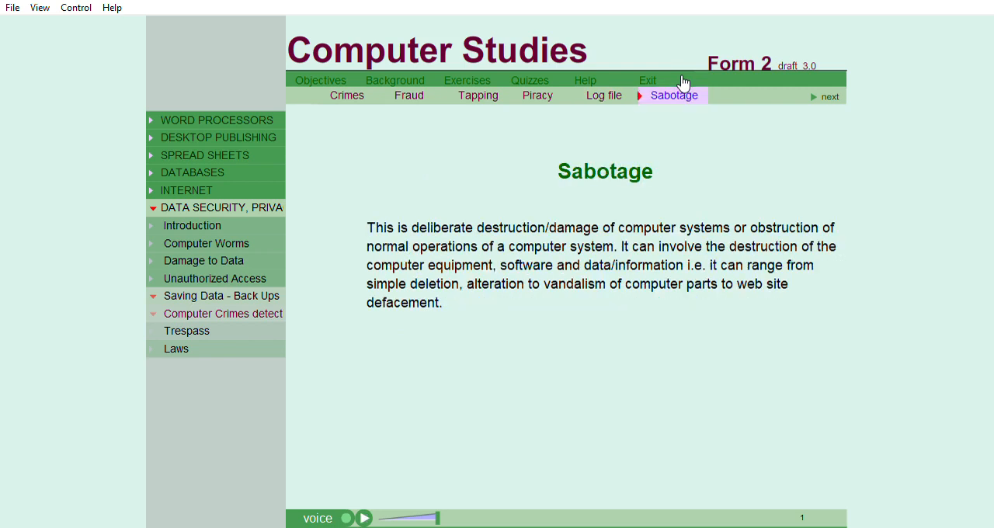
mouse_move(815, 78)
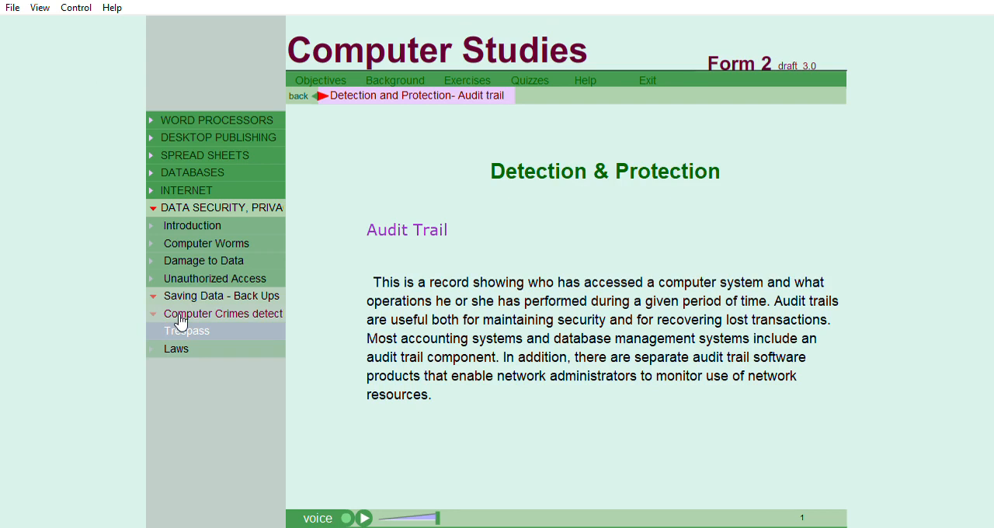
View Trespass, open the Laws page, and reveal the Purpose and Disclosure principles.
click(187, 330)
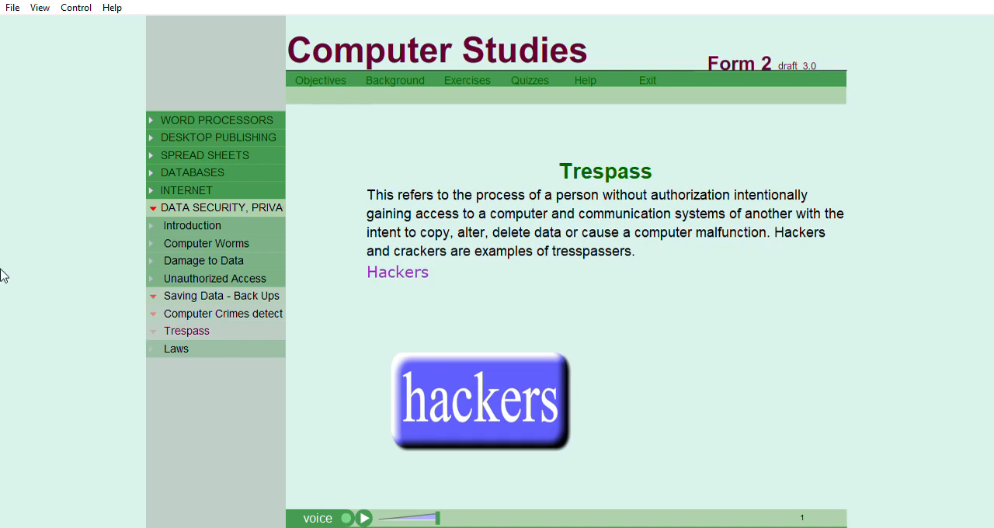
mouse_move(38, 344)
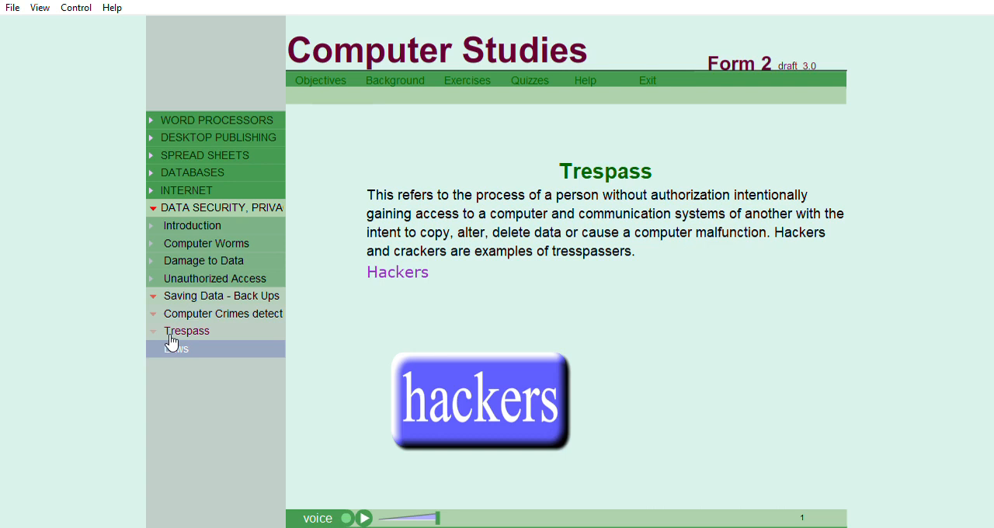
click(363, 517)
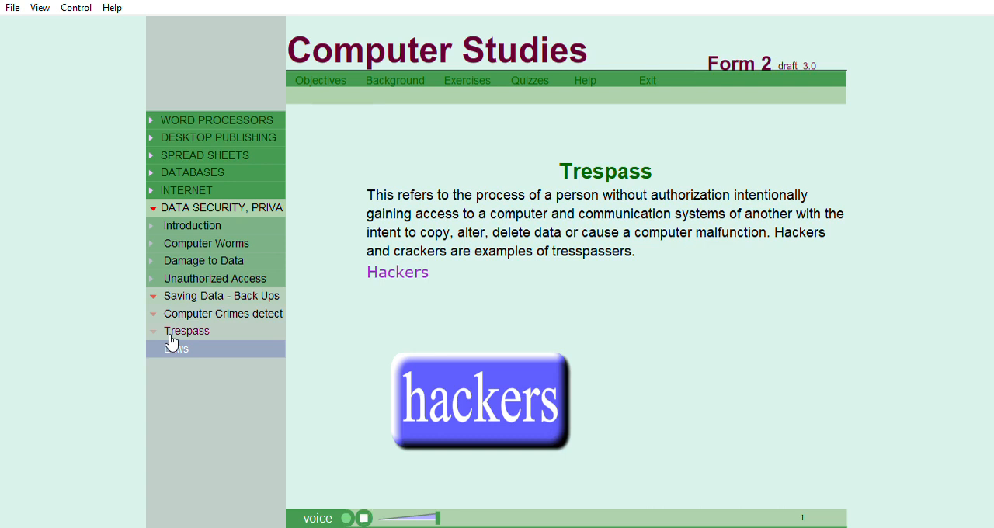
click(178, 348)
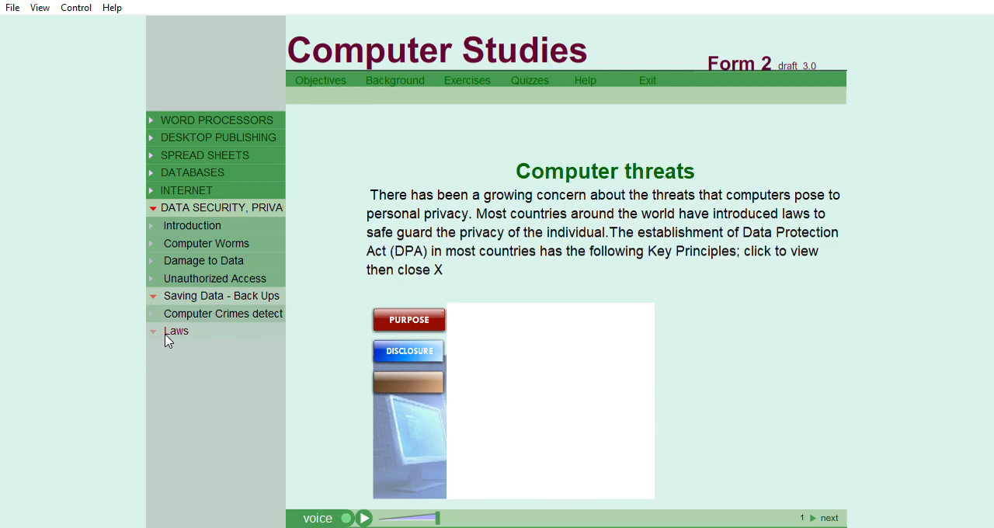
mouse_move(125, 236)
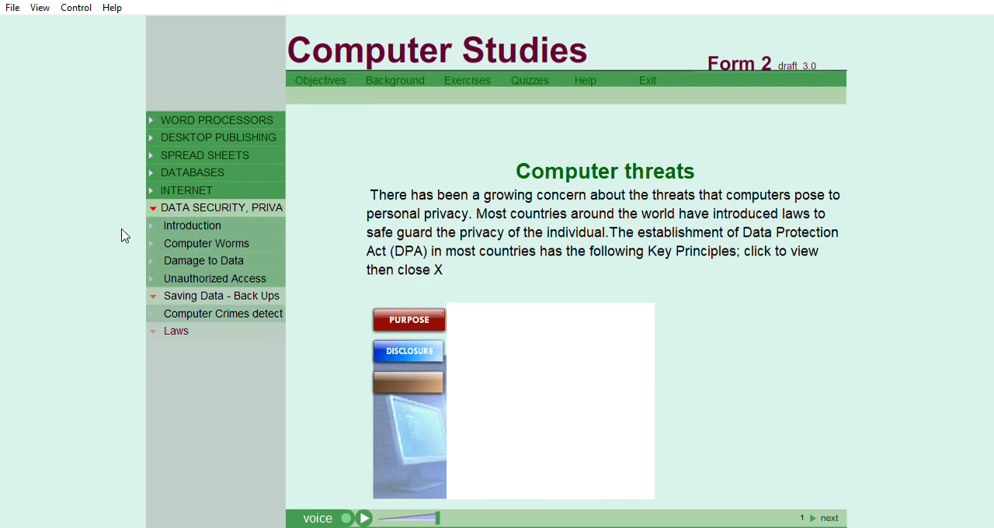
mouse_move(66, 281)
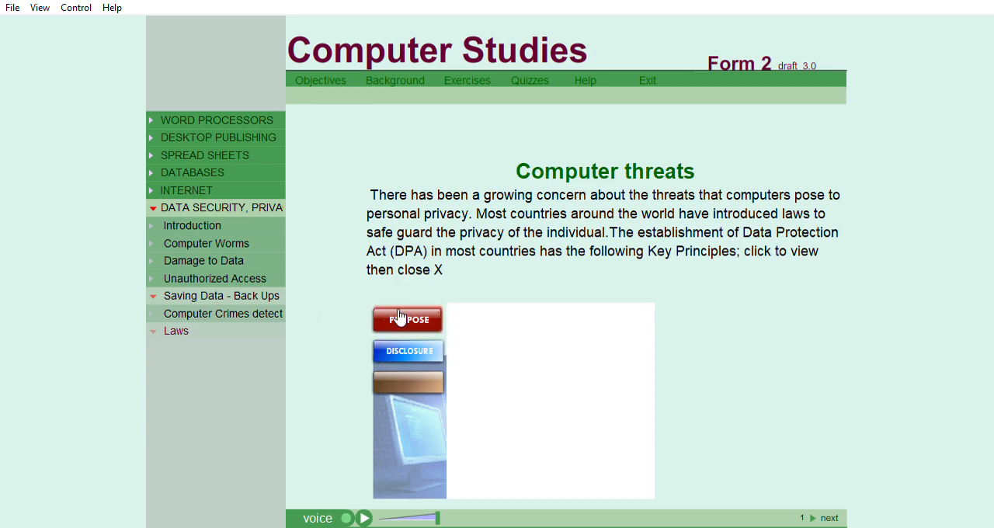
click(407, 318)
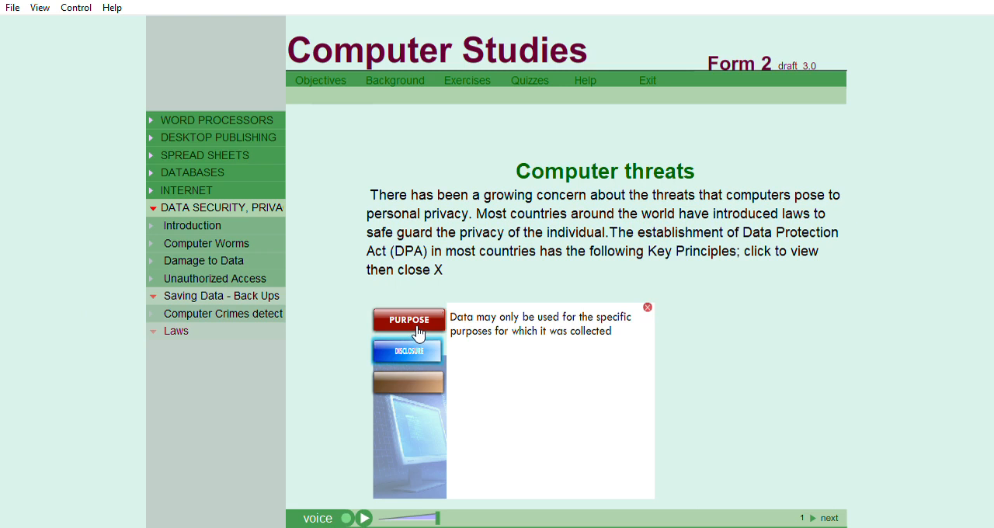
click(409, 351)
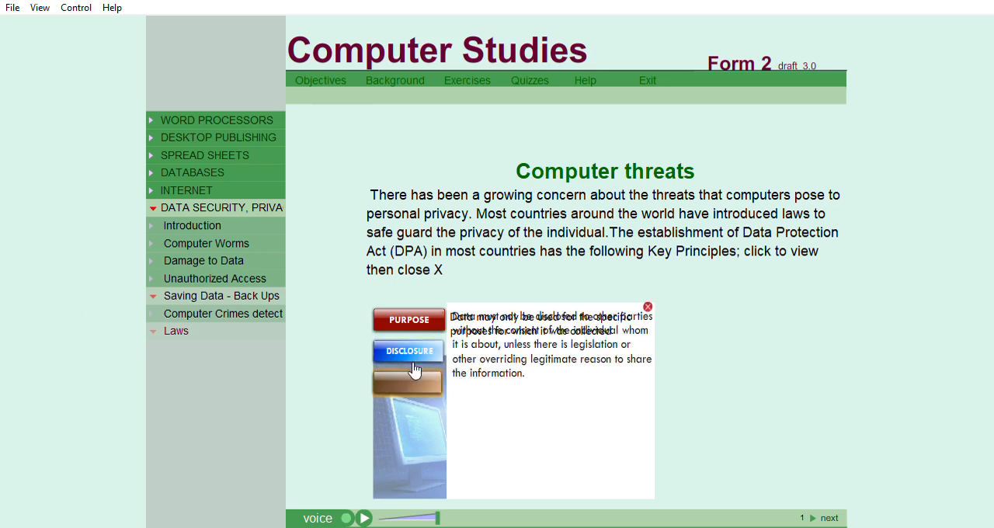